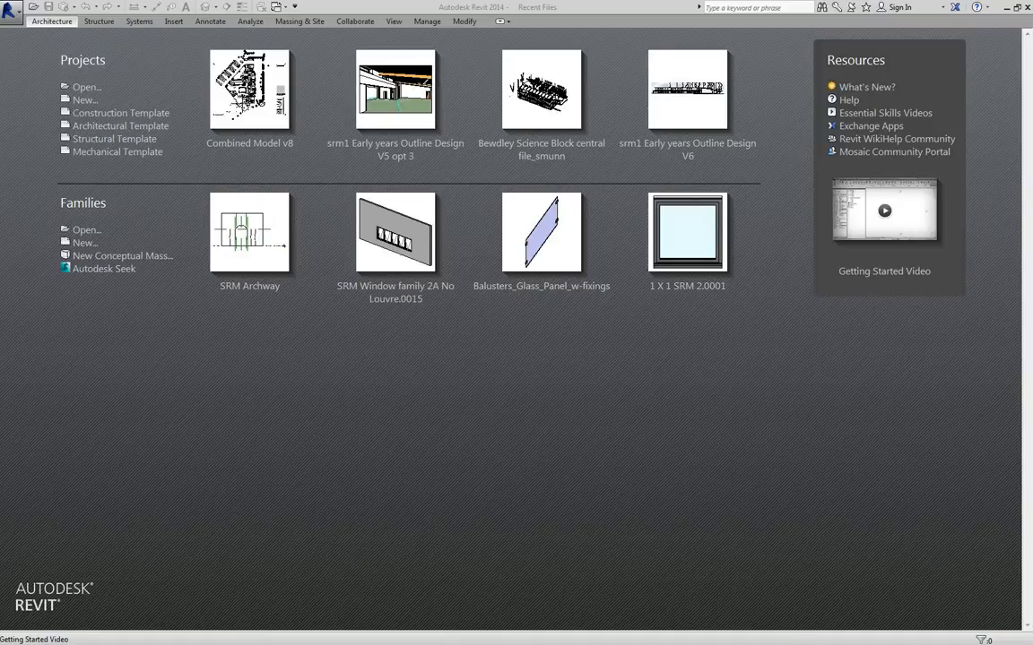
{"action": "mouse_move", "coordinate": [122, 255]}
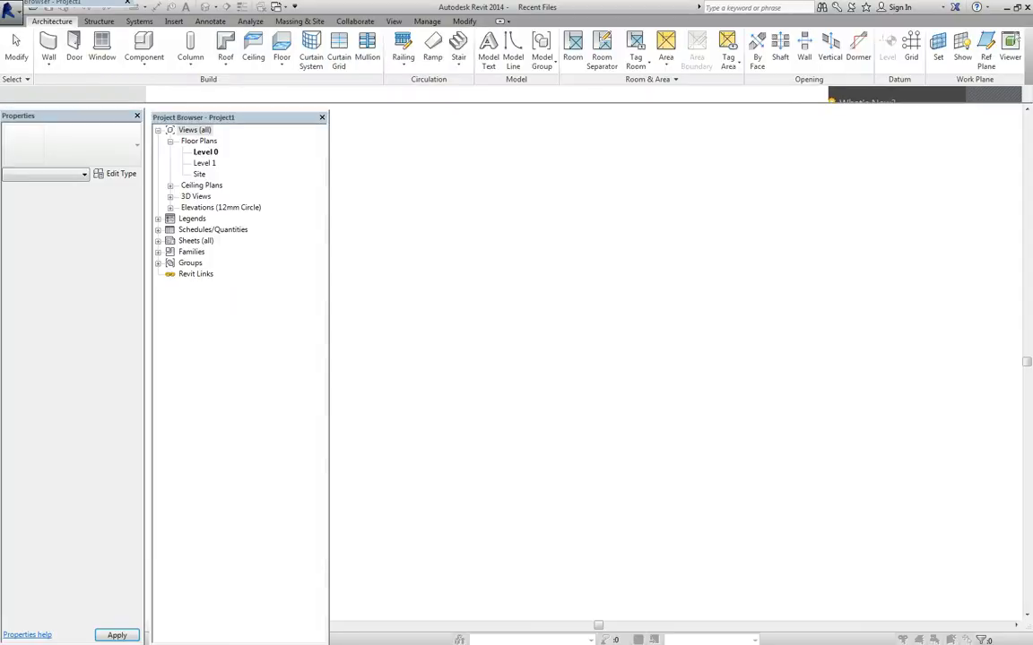
Step: Open the Level 0 floor plan of the new project from the Project Browser
{"action": "double_click", "coordinate": [204, 151]}
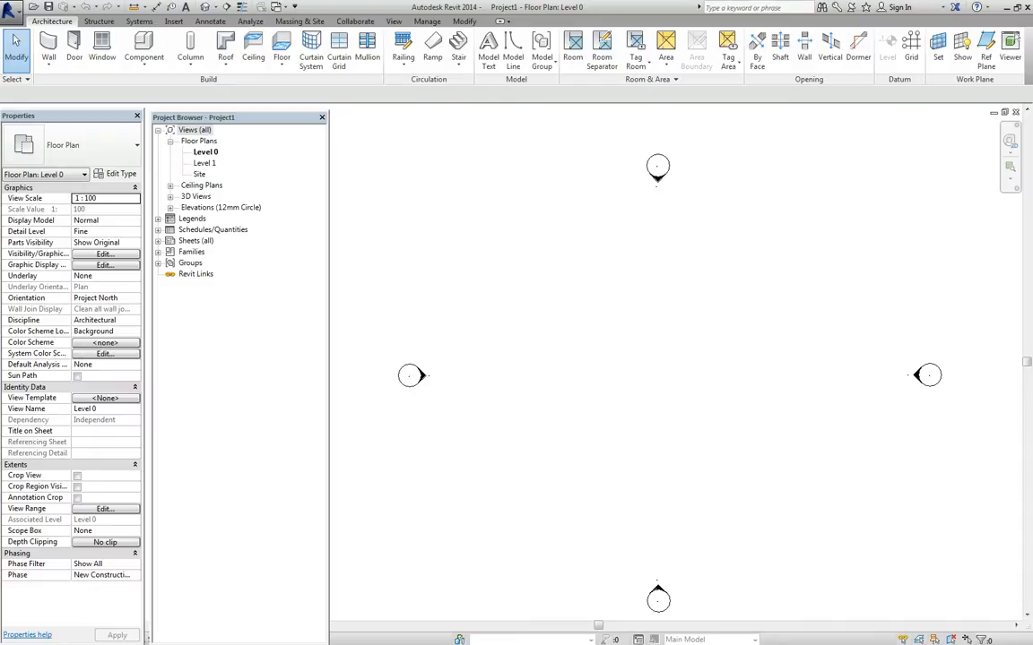
Step: Start a New Sheet from Sheets (all) in the Project Browser
{"action": "right_click", "coordinate": [196, 240]}
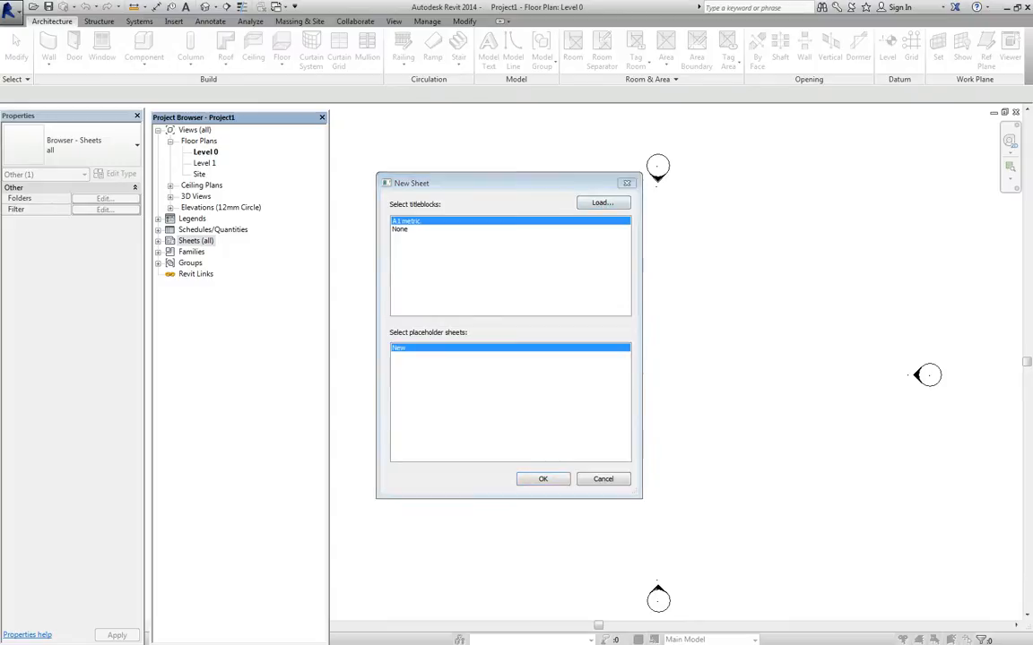
Step: Load a title block family, browsing the office drive to RESOURCES > Revit resources > Titleblocks
{"action": "left_click", "coordinate": [602, 200]}
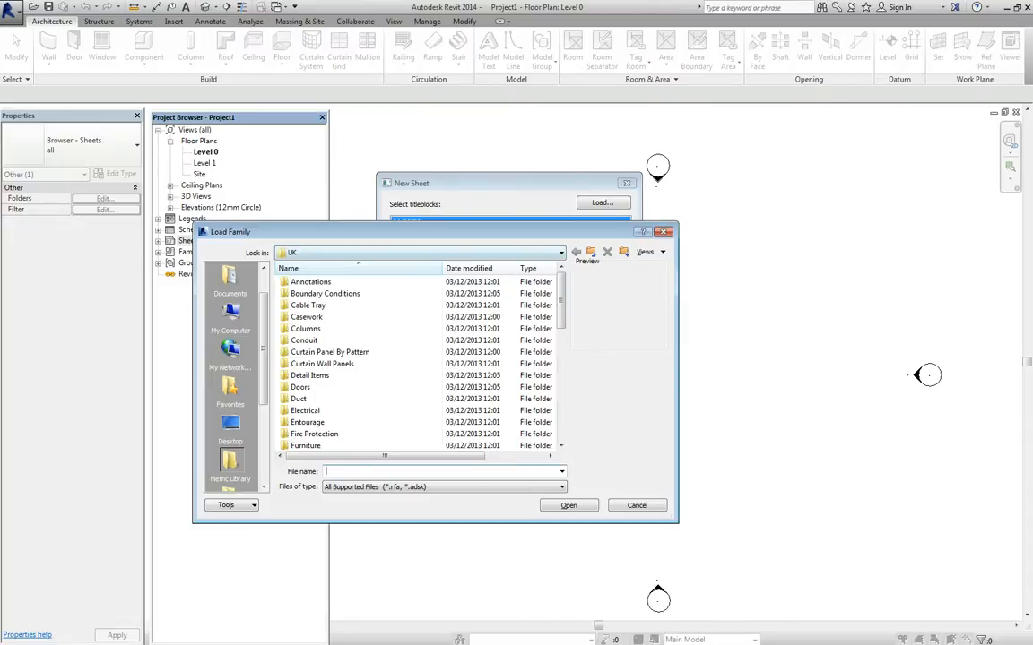
{"action": "left_click", "coordinate": [560, 253]}
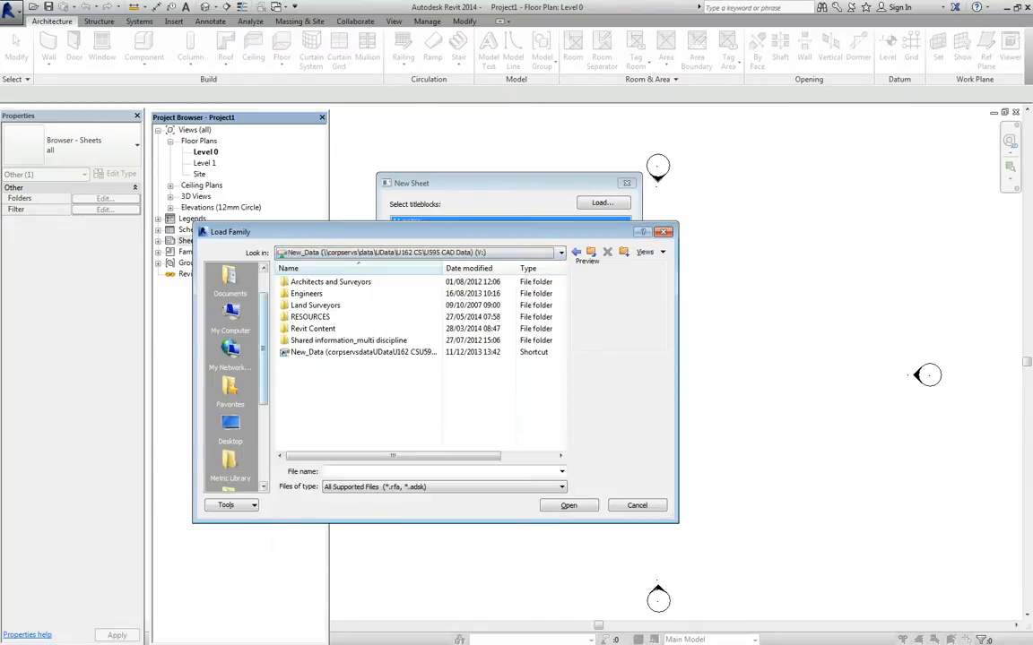
{"action": "double_click", "coordinate": [310, 316]}
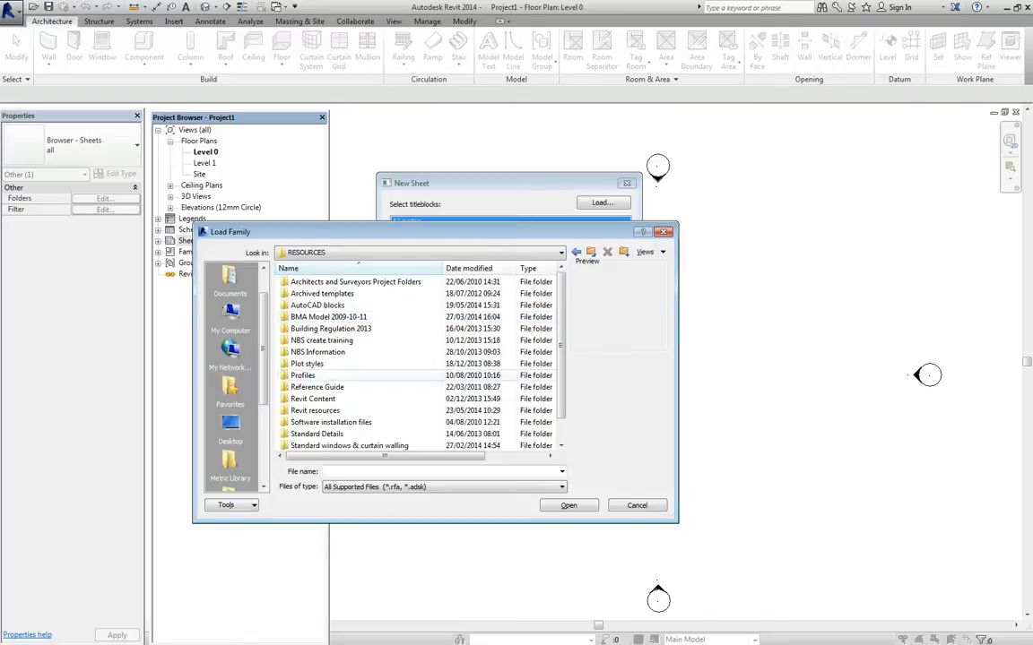
{"action": "left_click", "coordinate": [316, 410]}
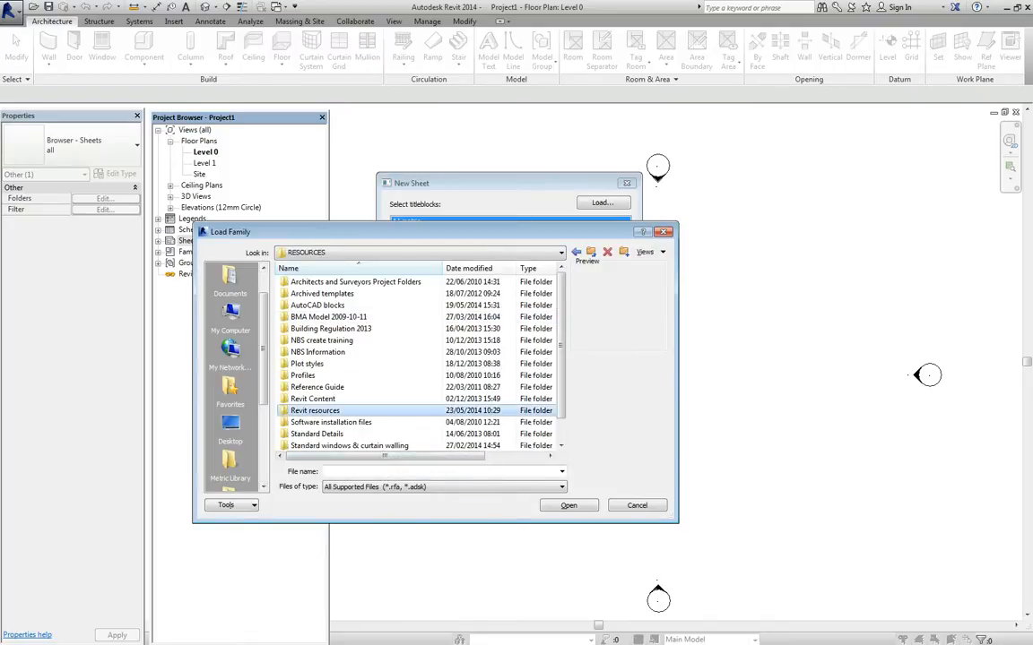
{"action": "double_click", "coordinate": [316, 409]}
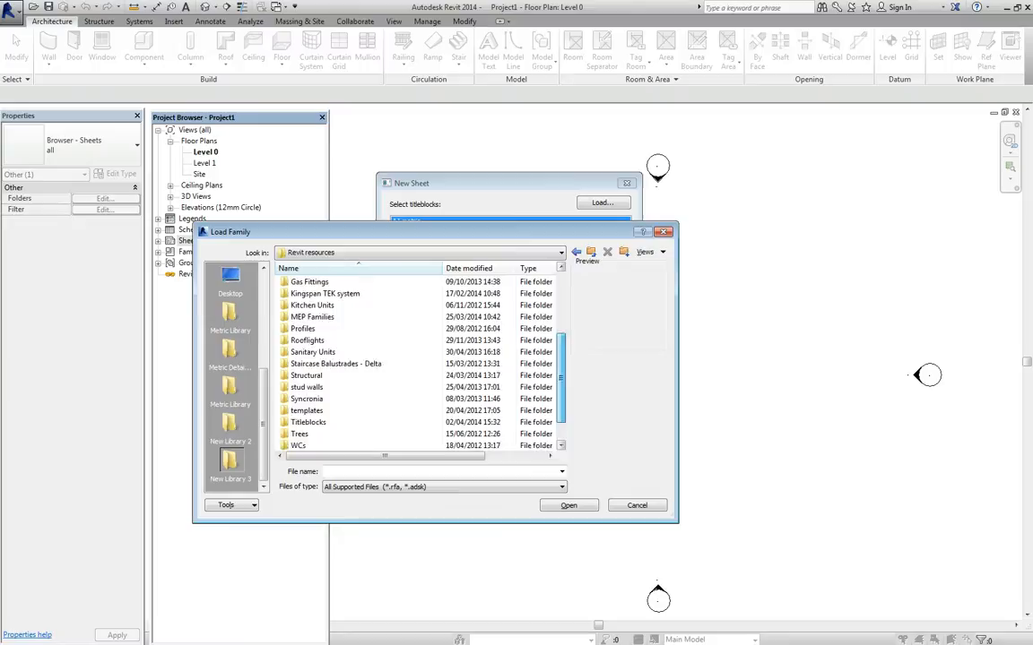
{"action": "scroll", "scroll_direction": "down", "scroll_amount": 3}
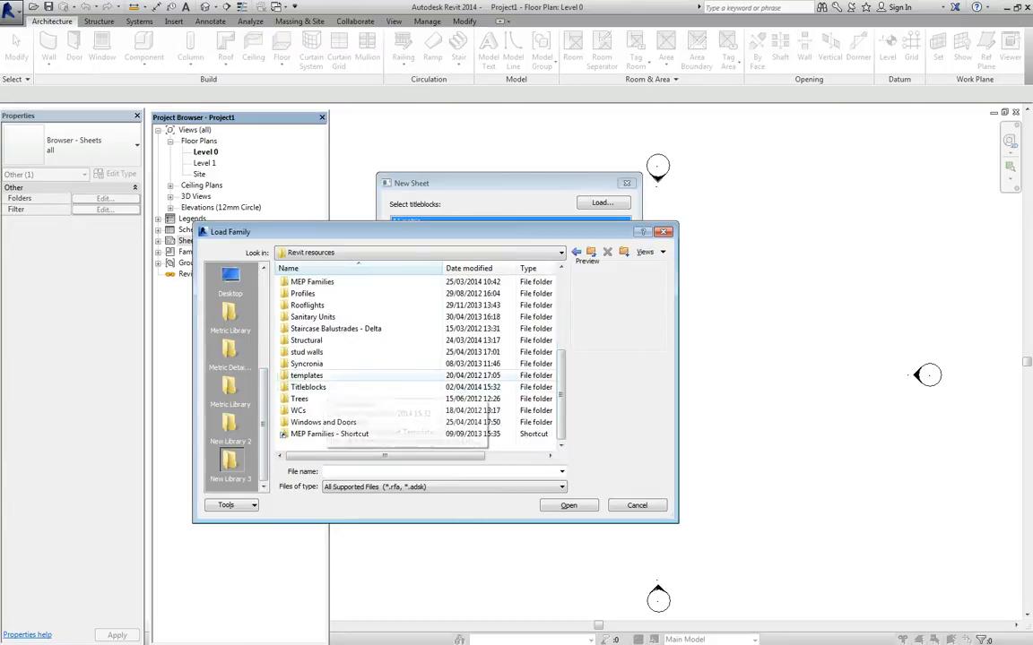
{"action": "double_click", "coordinate": [308, 388]}
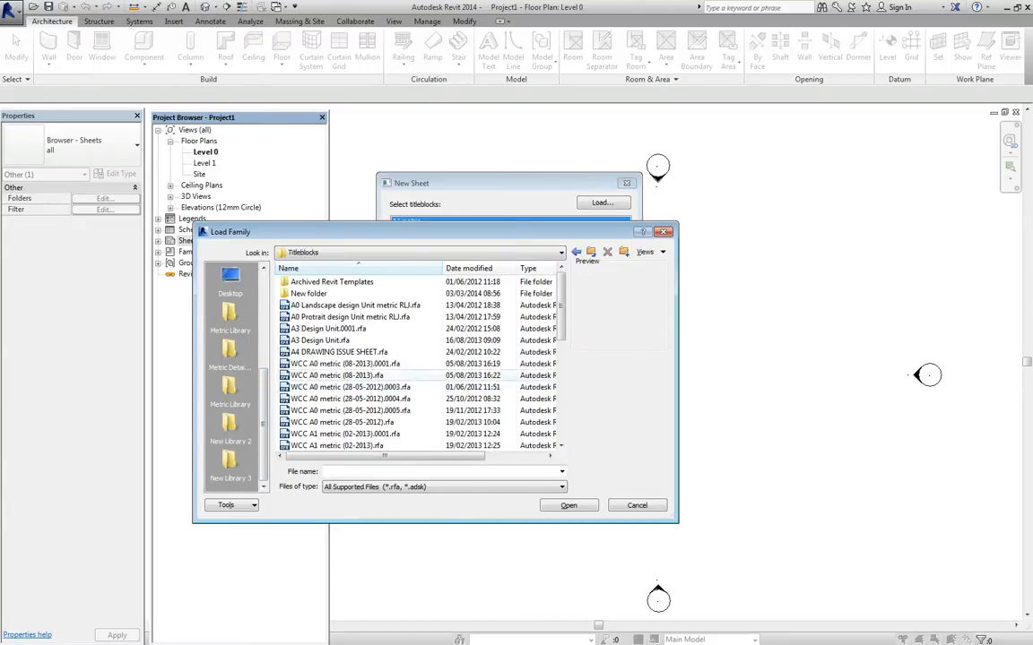
{"action": "scroll", "scroll_direction": "down", "scroll_amount": 3}
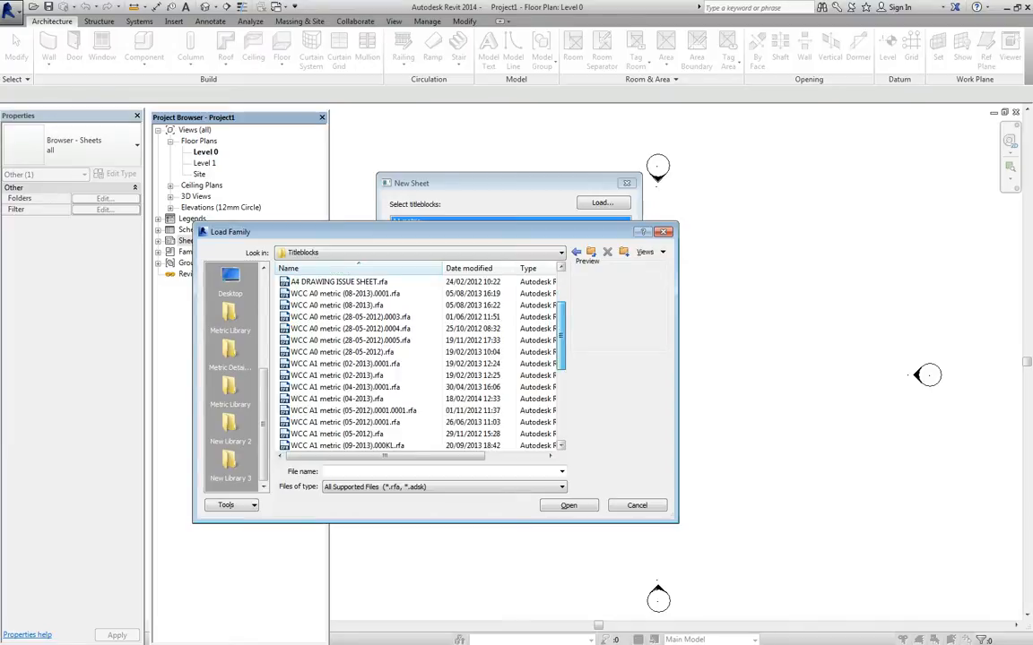
{"action": "mouse_move", "coordinate": [345, 387]}
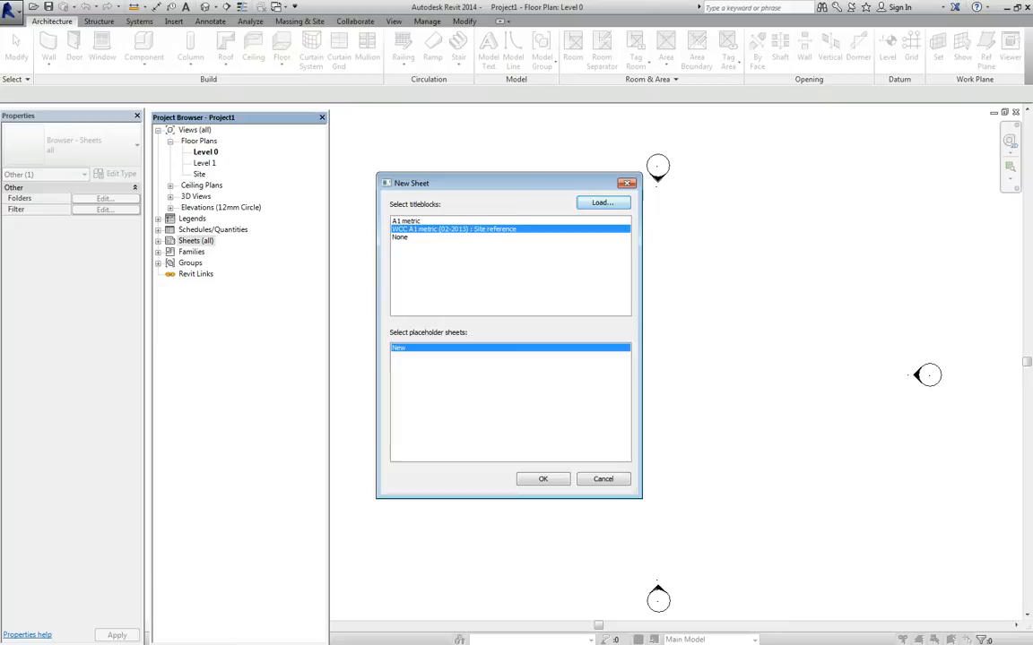
Step: Create sheet A101 from the loaded A1 metric title block
{"action": "left_click", "coordinate": [603, 479]}
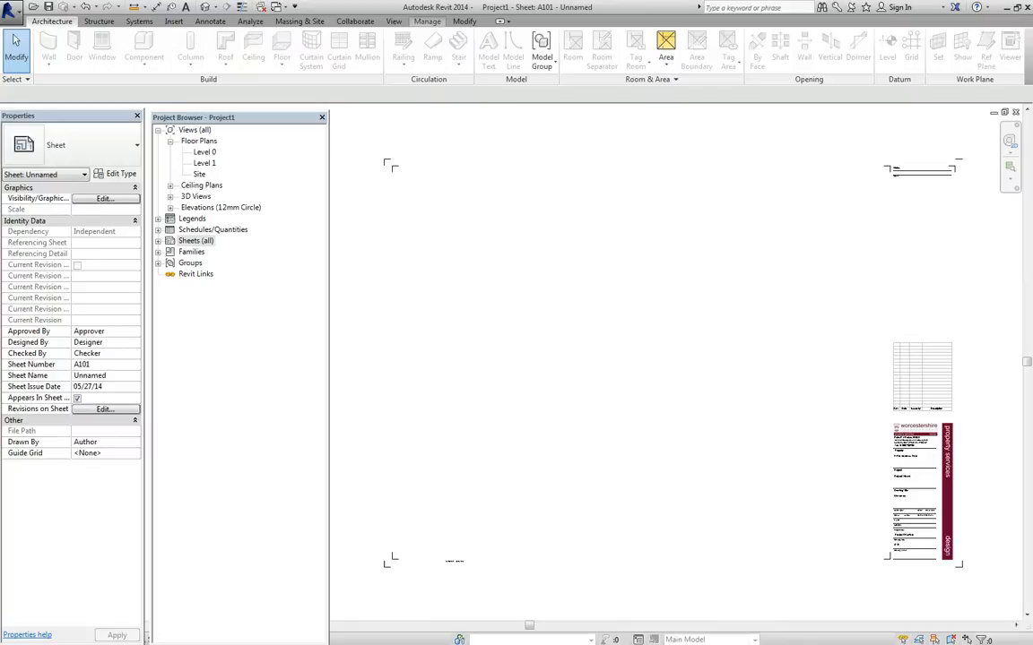
Step: Review the title block parameters in the Shared Parameters file from the Manage tools
{"action": "left_click", "coordinate": [426, 21]}
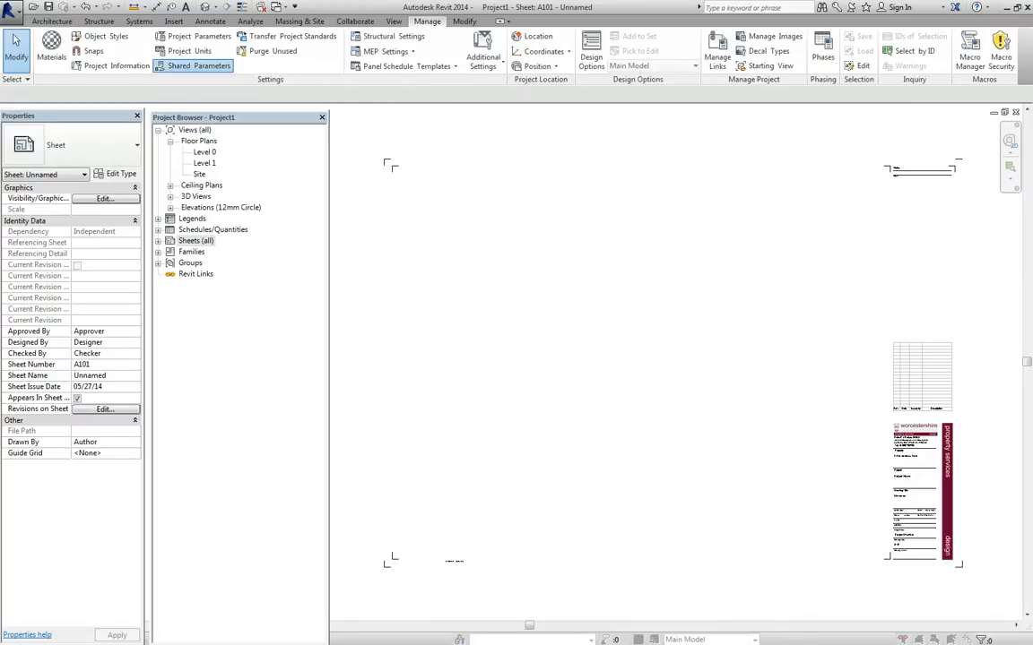
{"action": "left_click", "coordinate": [201, 65]}
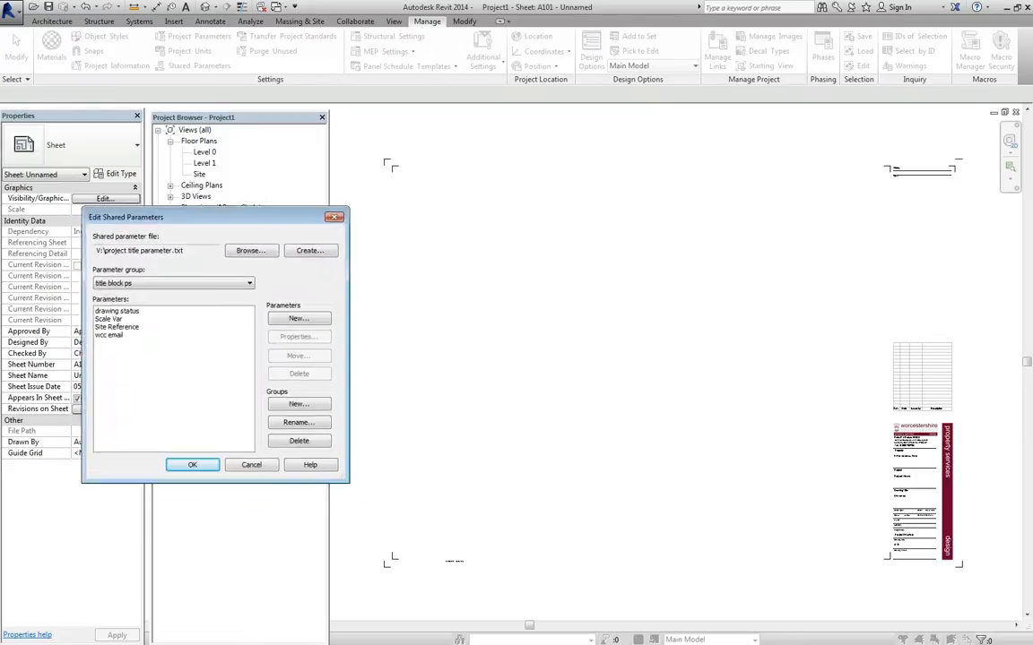
{"action": "left_click_drag", "start_coordinate": [126, 217], "coordinate": [437, 221]}
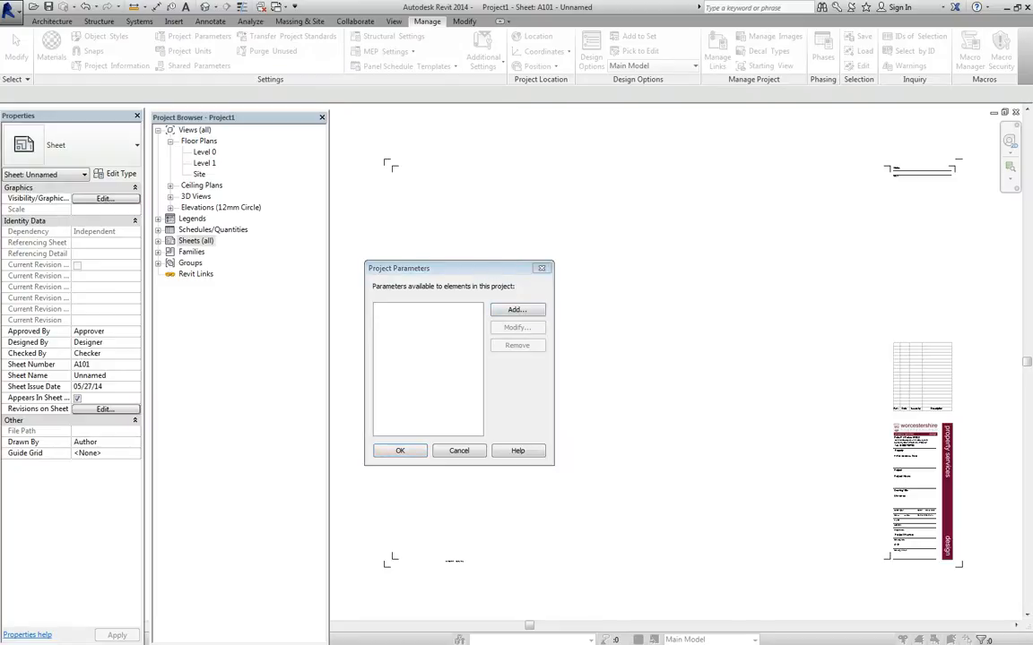
Step: Add the shared 'drawing status' parameter to the project, applied to the Sheets category
{"action": "left_click", "coordinate": [516, 309]}
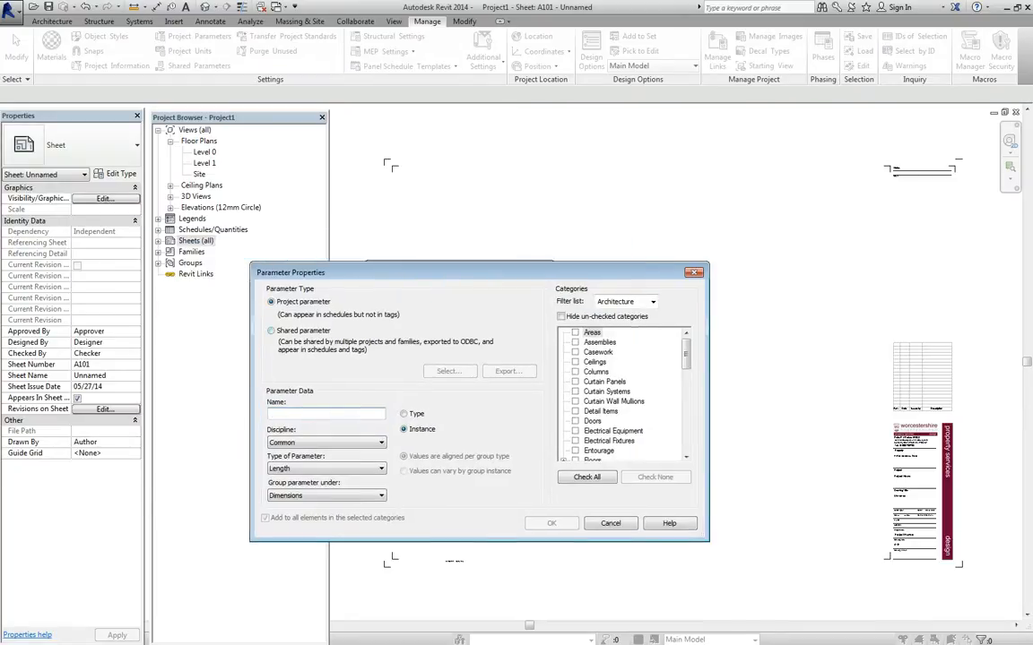
{"action": "left_click", "coordinate": [273, 330]}
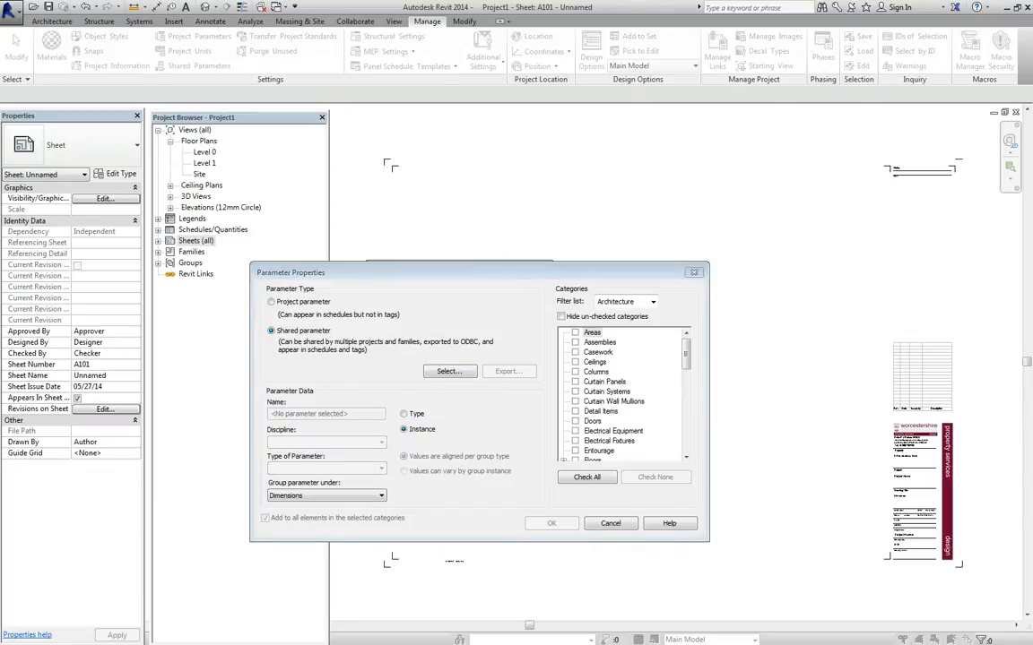
{"action": "left_click", "coordinate": [448, 371]}
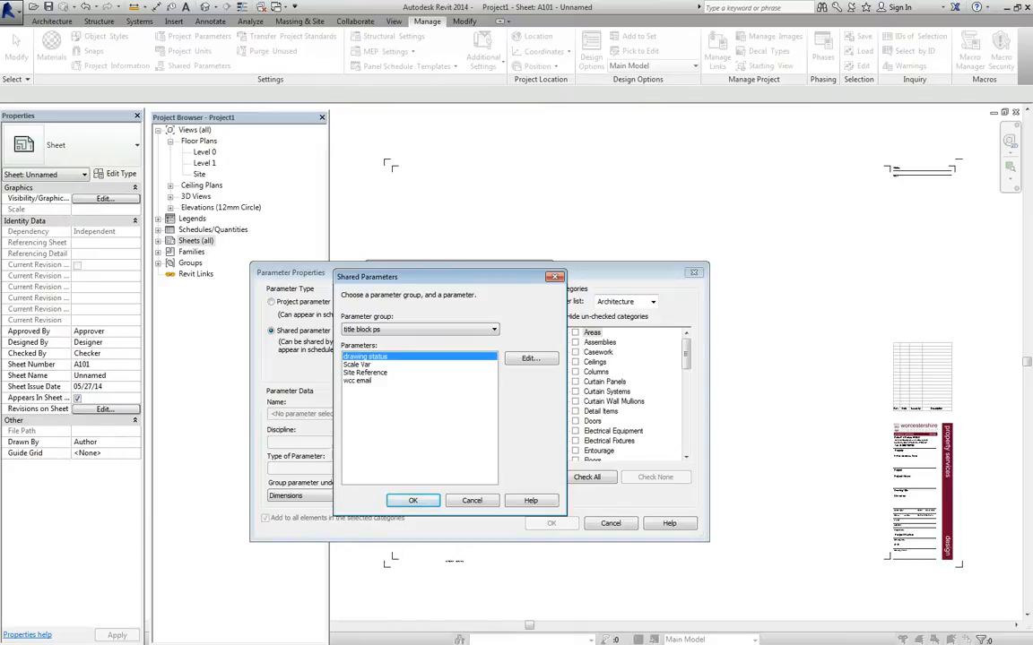
{"action": "left_click", "coordinate": [412, 500]}
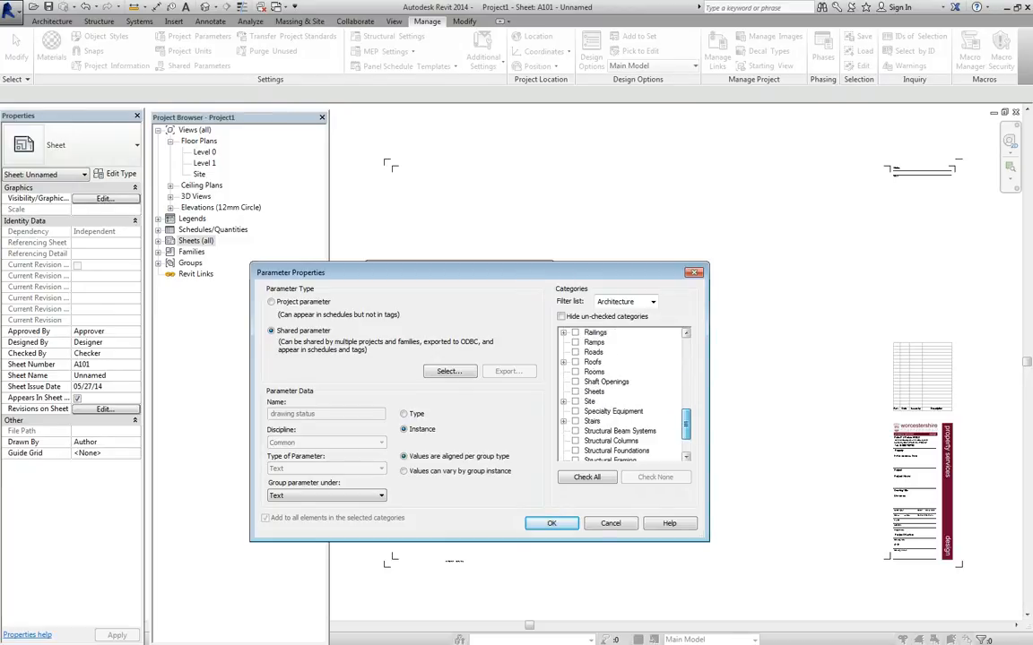
{"action": "left_click", "coordinate": [574, 391]}
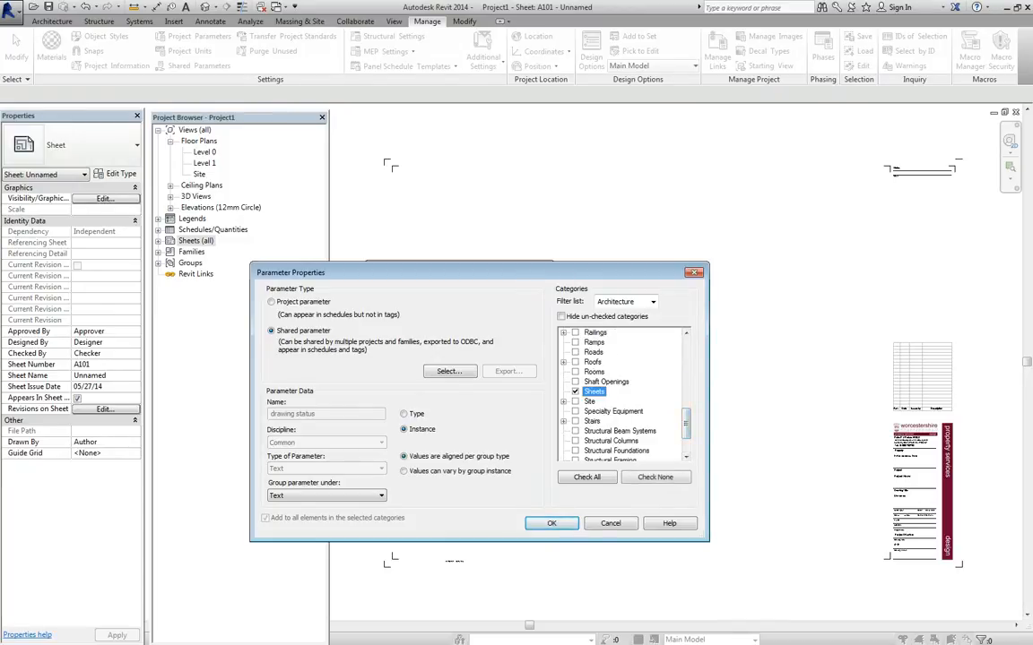
{"action": "left_click", "coordinate": [552, 524]}
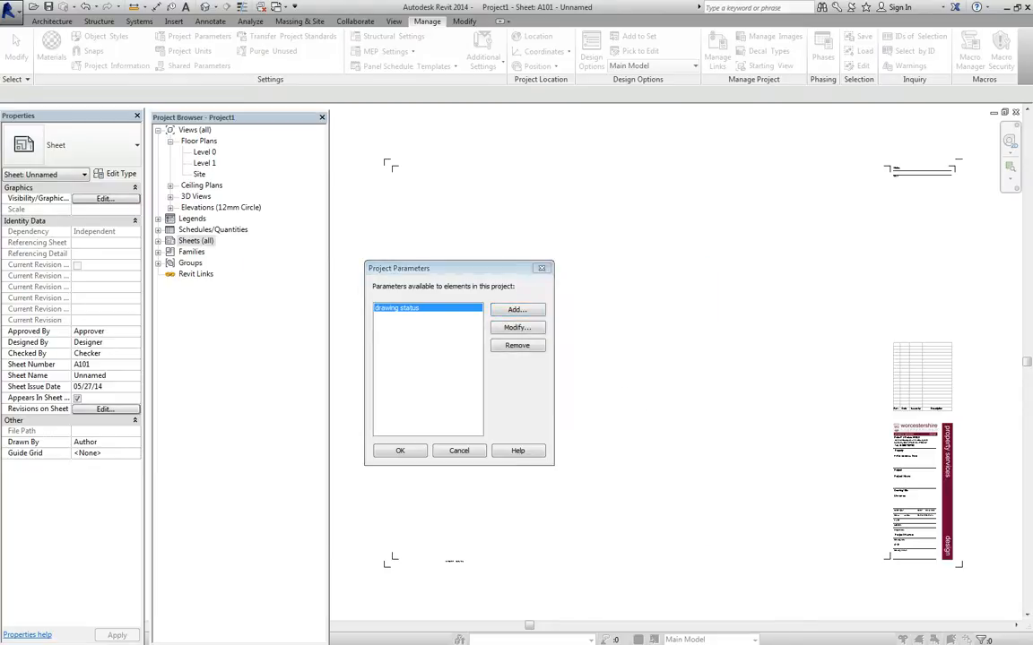
Step: Add the shared 'Site Reference' parameter to the project, applied to the Sheets category
{"action": "left_click", "coordinate": [517, 308]}
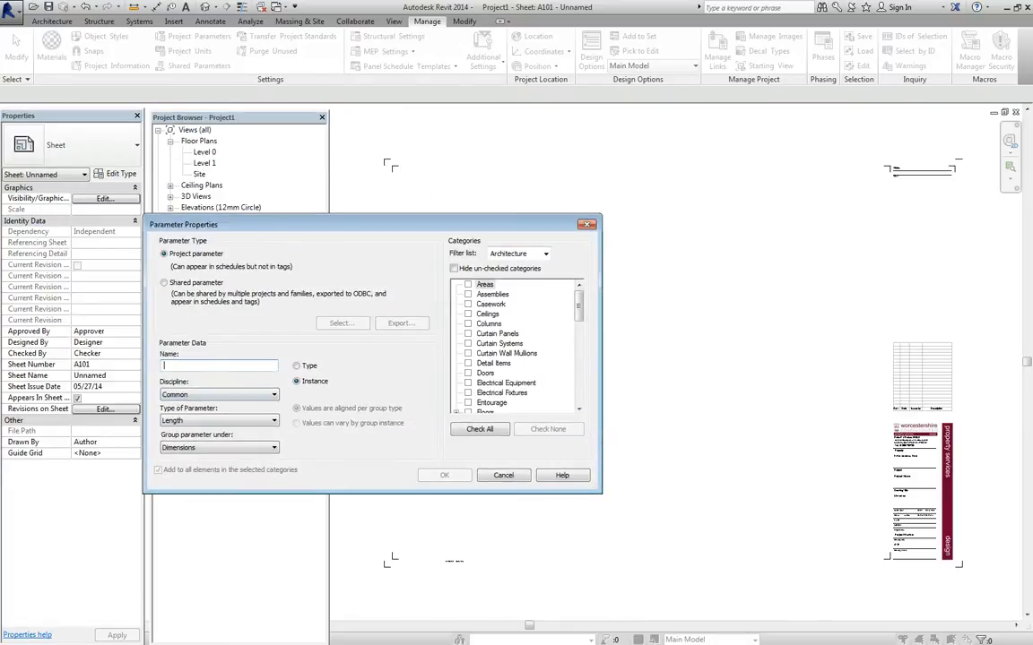
{"action": "left_click", "coordinate": [164, 283]}
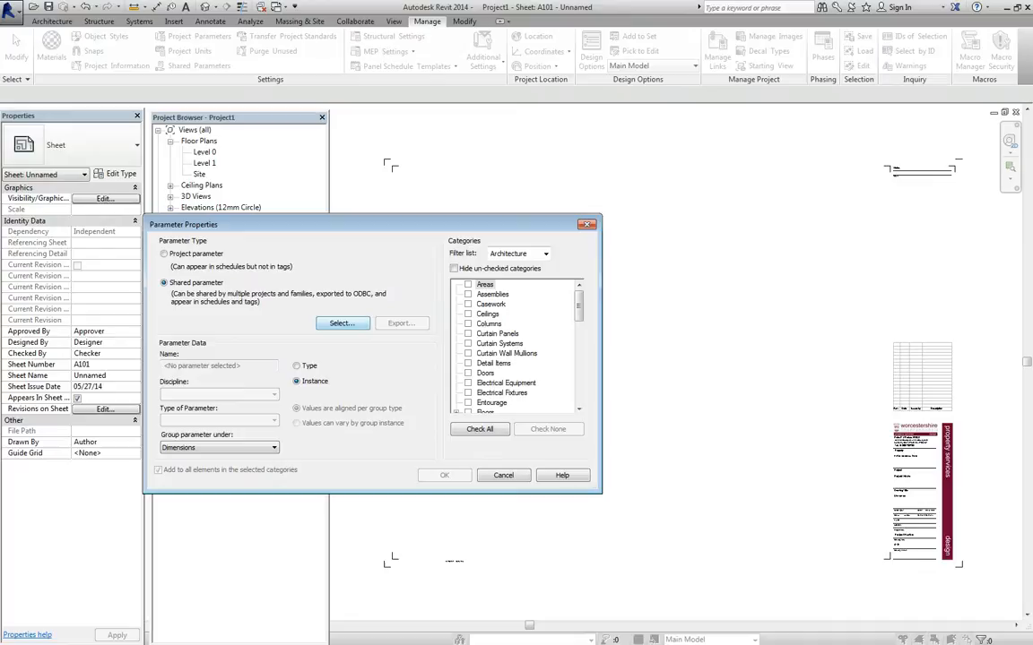
{"action": "left_click", "coordinate": [340, 322]}
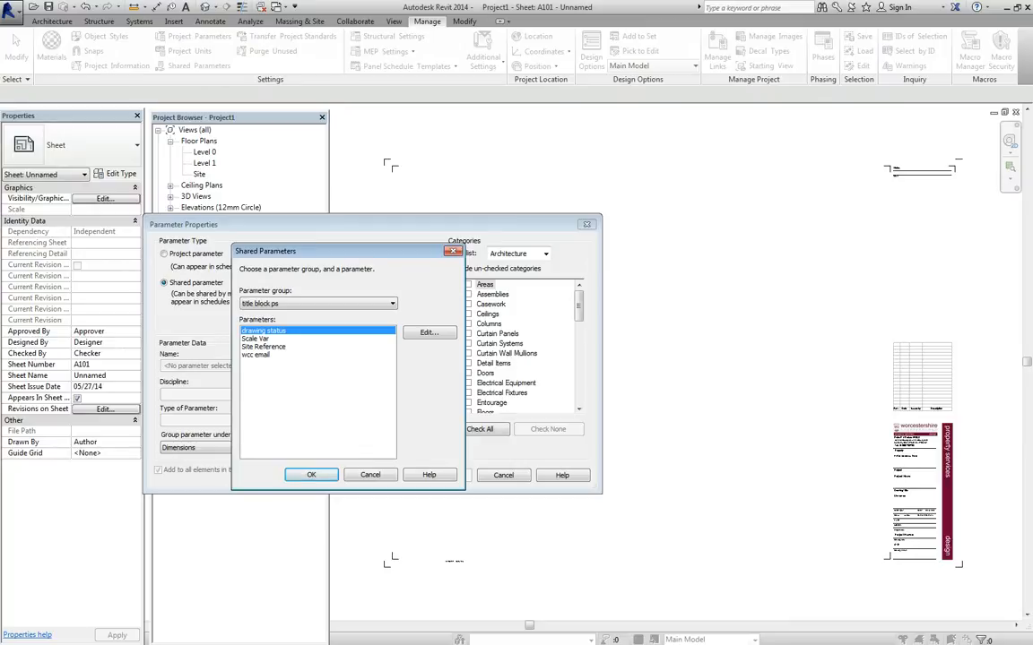
{"action": "left_click", "coordinate": [264, 348]}
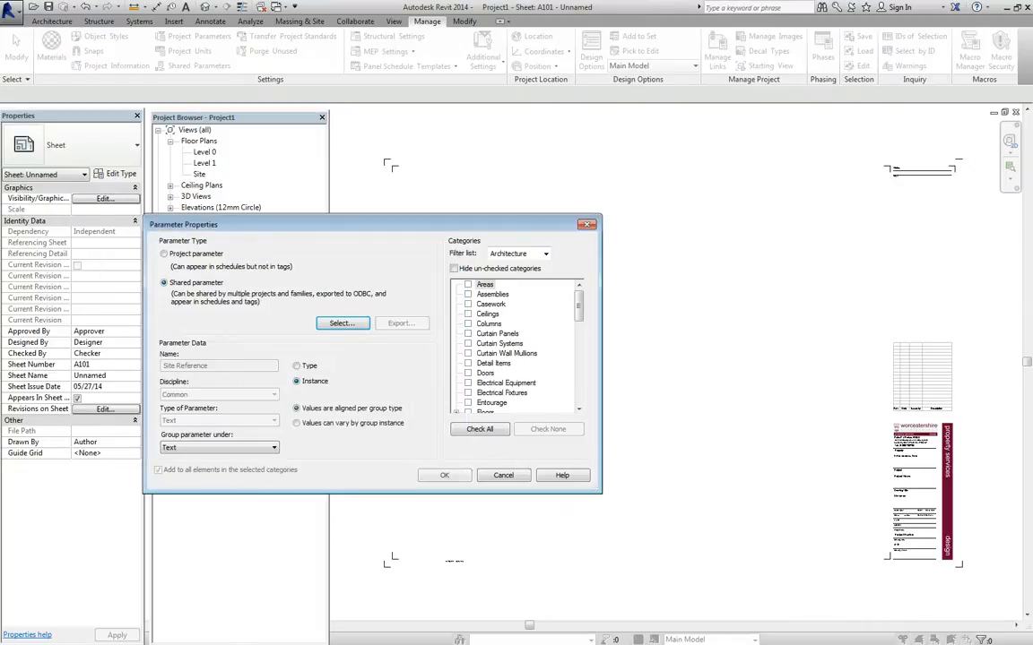
{"action": "scroll", "scroll_direction": "down", "scroll_amount": 3}
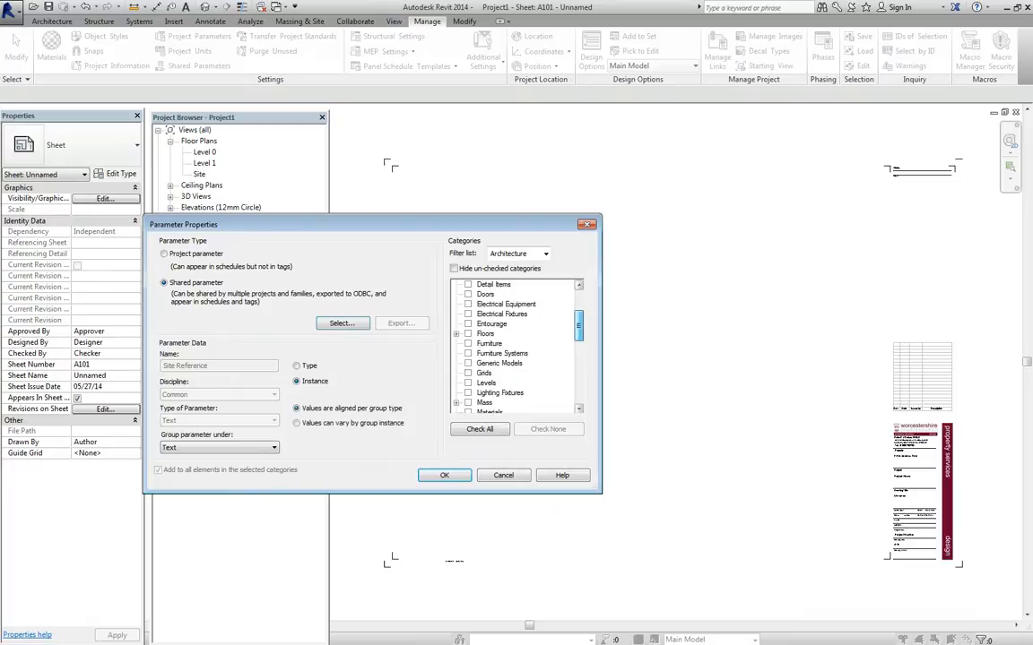
{"action": "scroll", "scroll_direction": "down", "scroll_amount": 3}
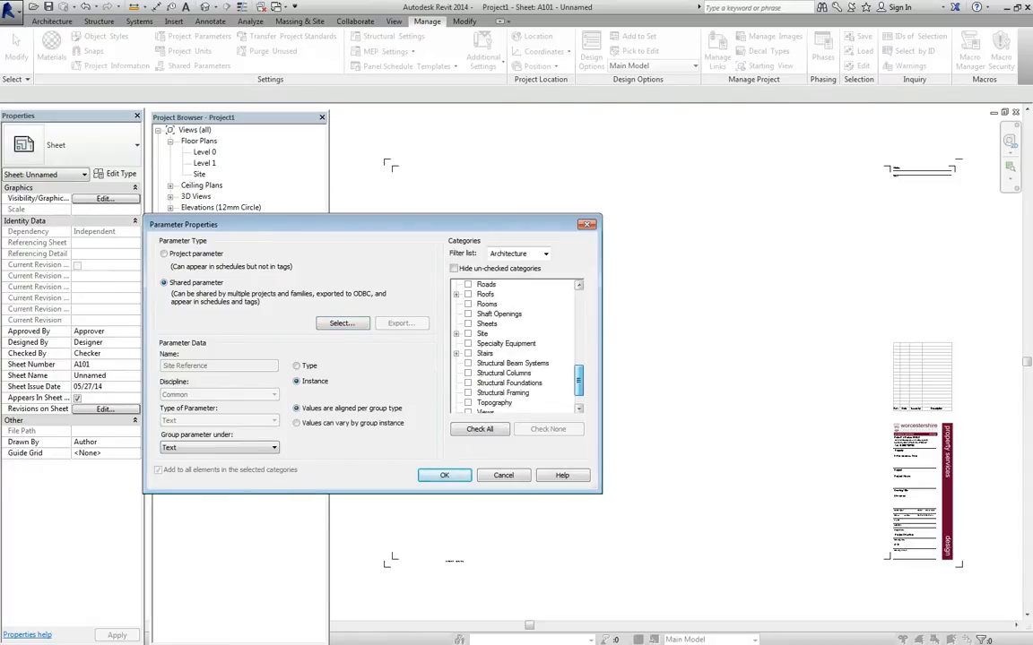
{"action": "left_click", "coordinate": [468, 322]}
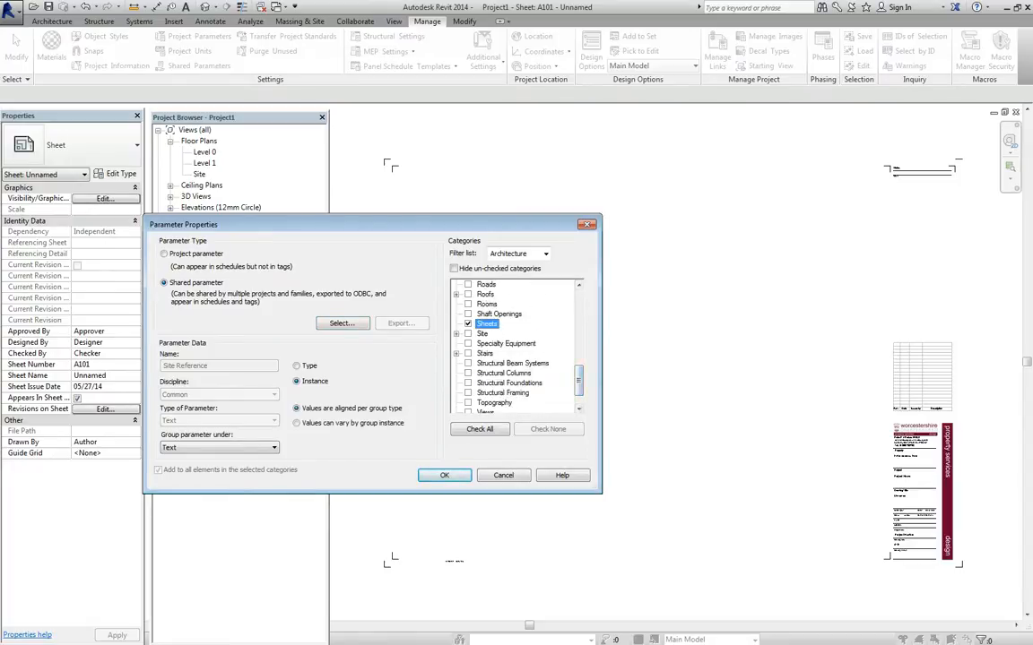
{"action": "left_click", "coordinate": [445, 475]}
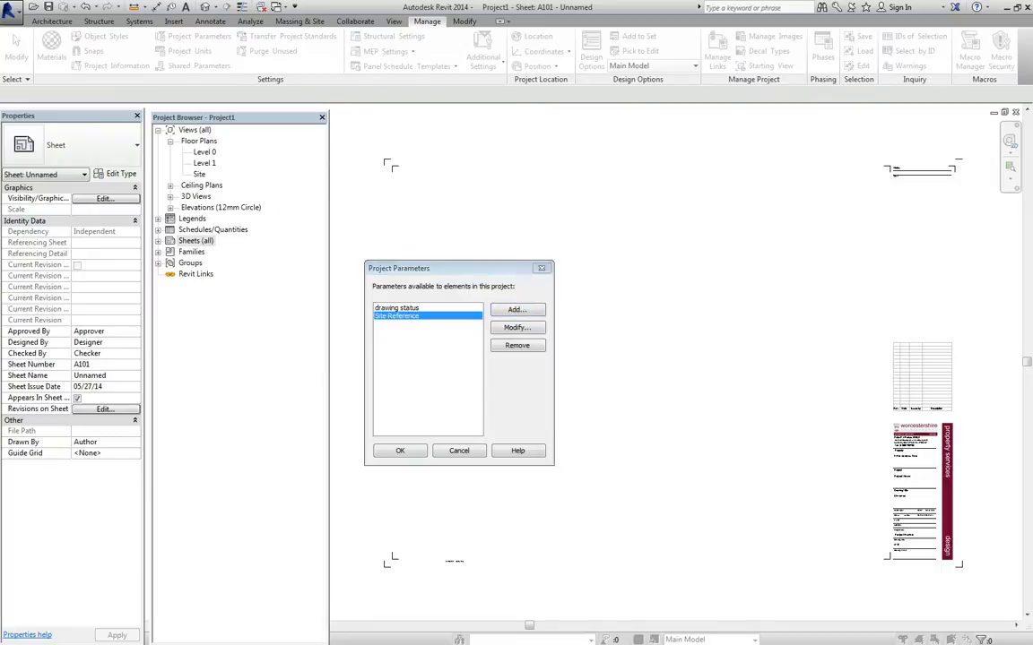
Step: Add the shared 'wcc email' parameter to sheets and confirm the Project Parameters list
{"action": "left_click", "coordinate": [516, 309]}
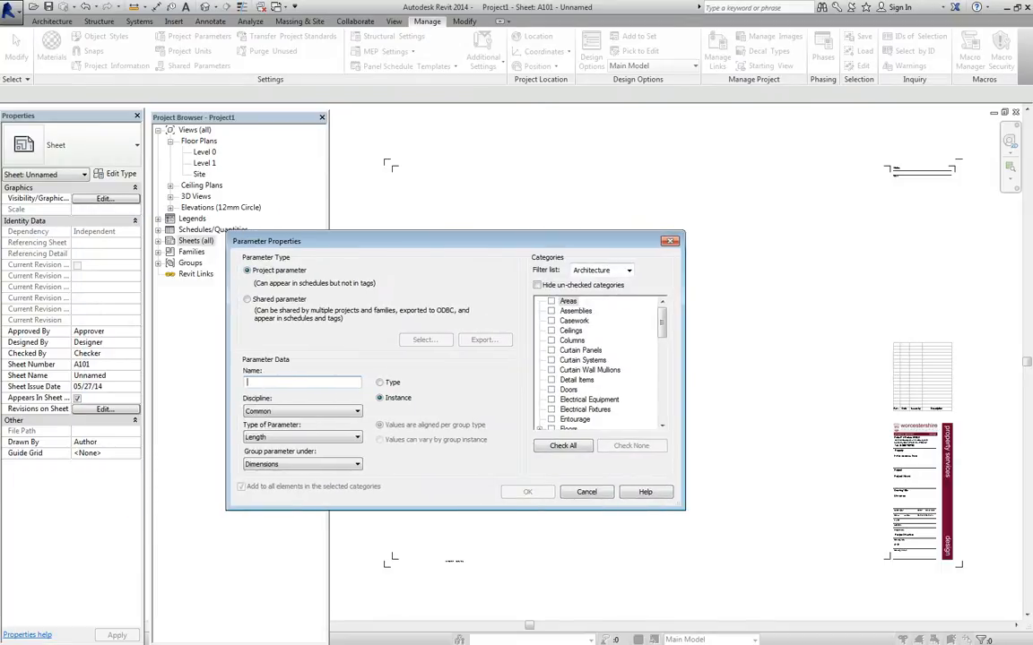
{"action": "left_click", "coordinate": [248, 298]}
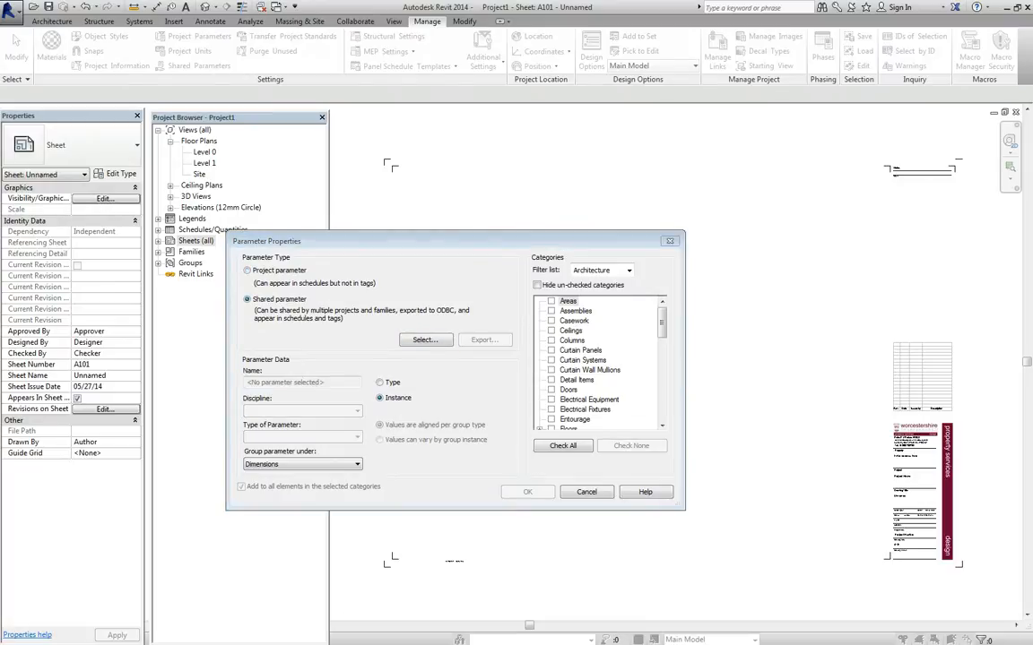
{"action": "left_click", "coordinate": [425, 340]}
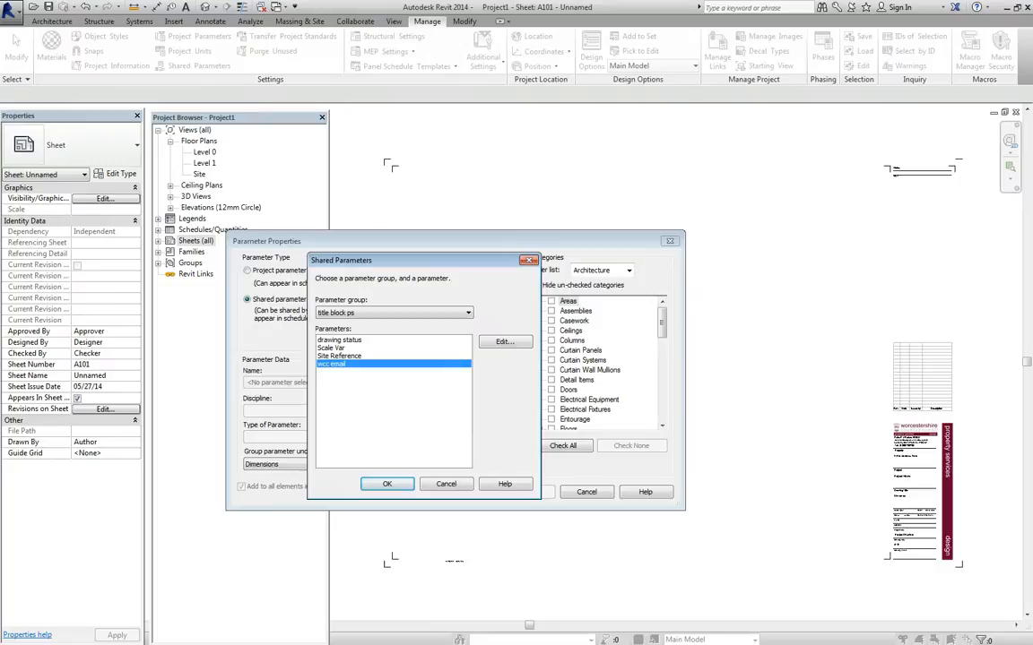
{"action": "left_click", "coordinate": [387, 484]}
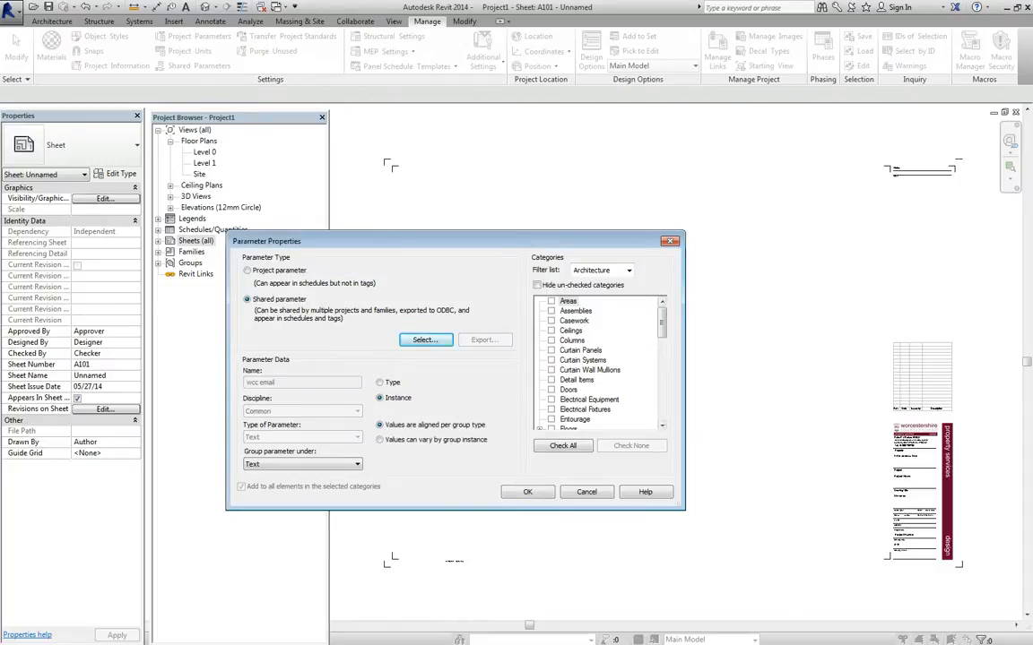
{"action": "scroll", "scroll_direction": "down", "scroll_amount": 3}
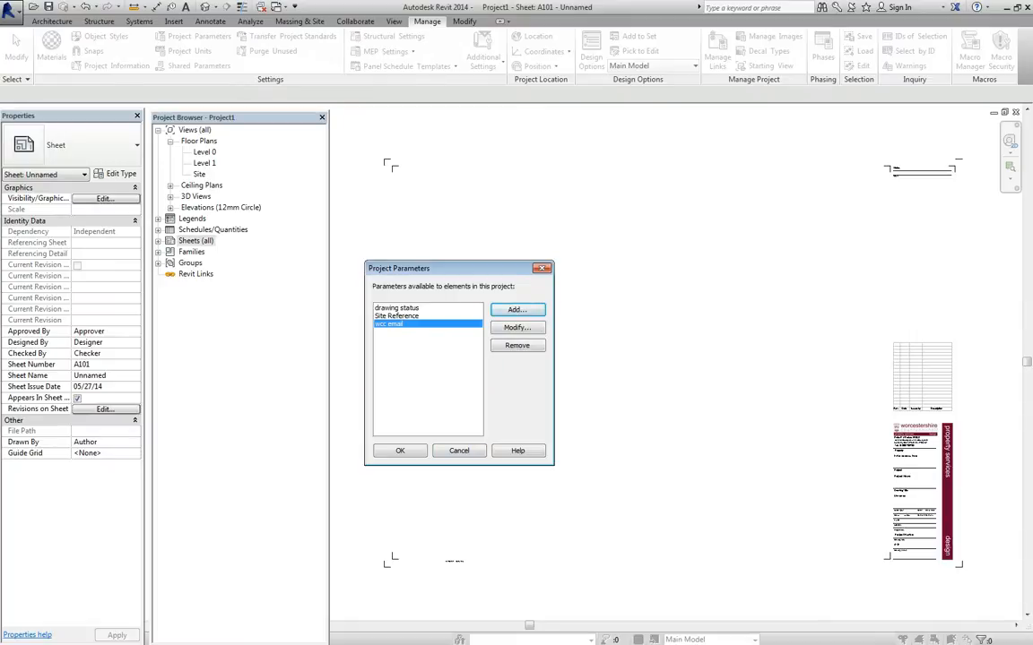
{"action": "left_click", "coordinate": [400, 450]}
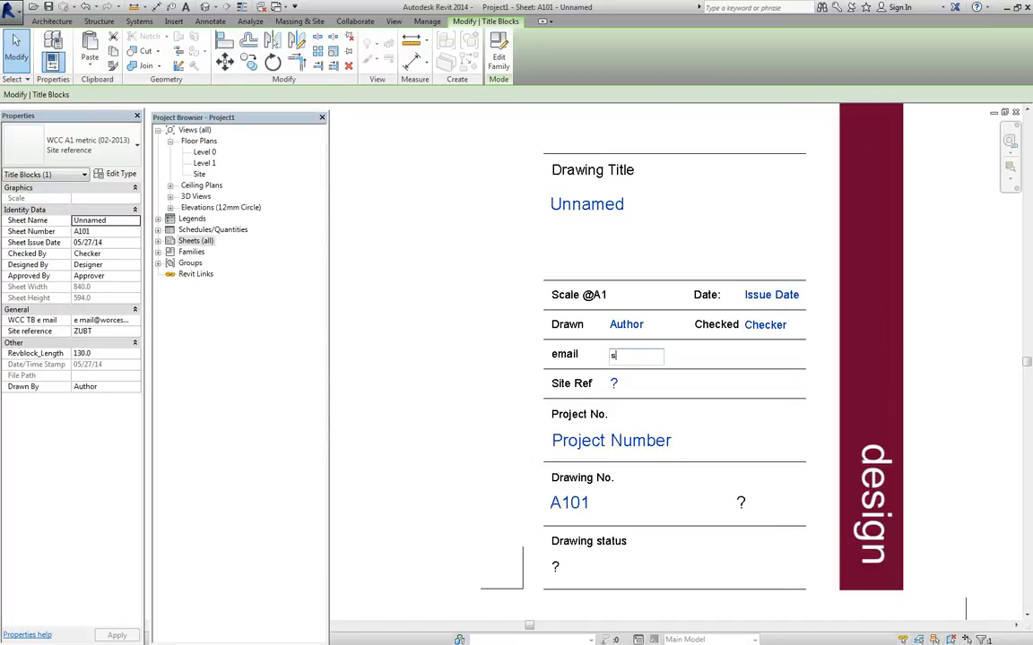
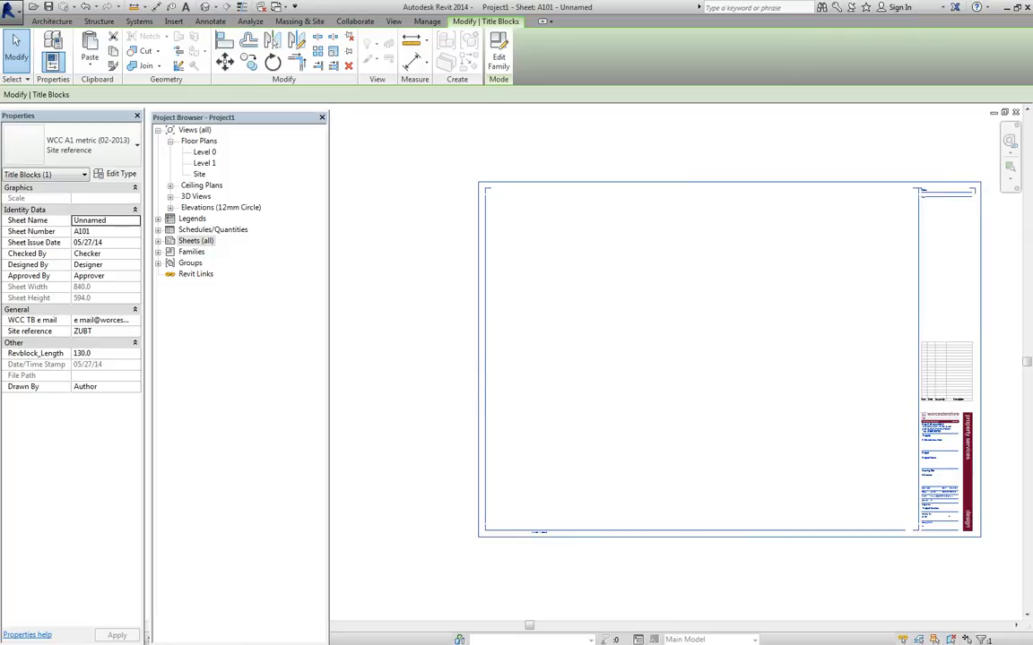
Step: Return to the Level 0 floor plan and show the Insert import commands
{"action": "double_click", "coordinate": [205, 151]}
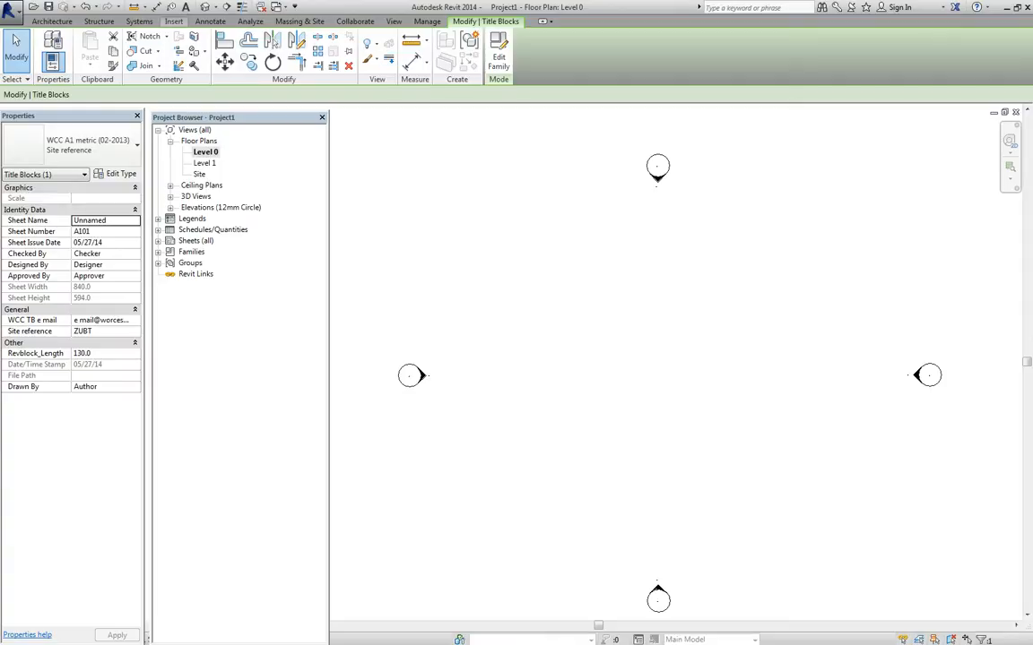
{"action": "left_click", "coordinate": [174, 21]}
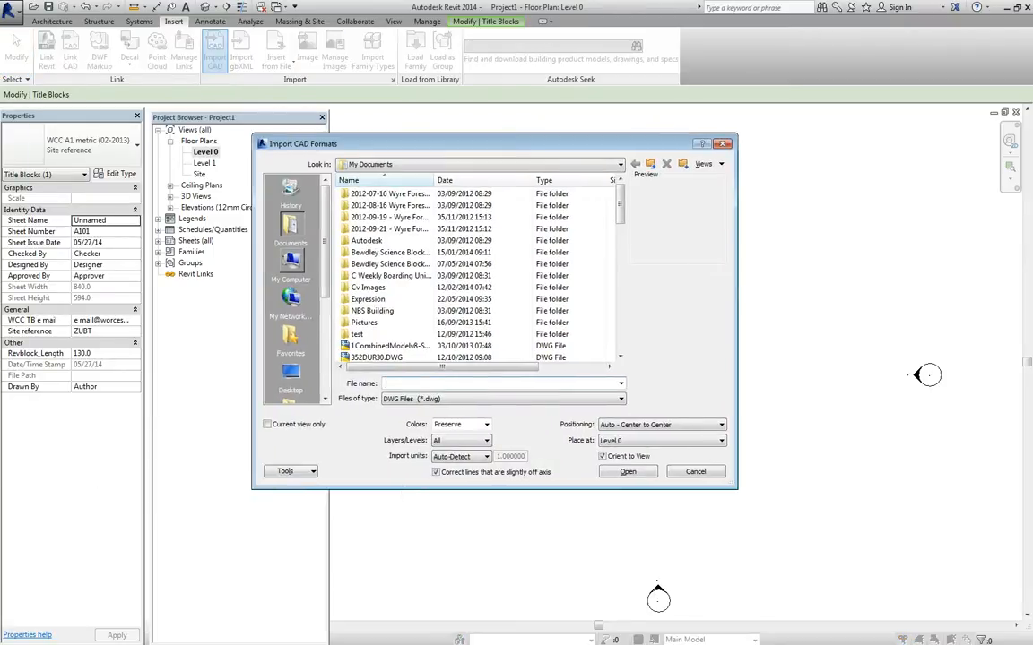
Step: Browse to the CAD plans folder on the F drive and pick 'revit base plan.dwg'
{"action": "left_click", "coordinate": [387, 276]}
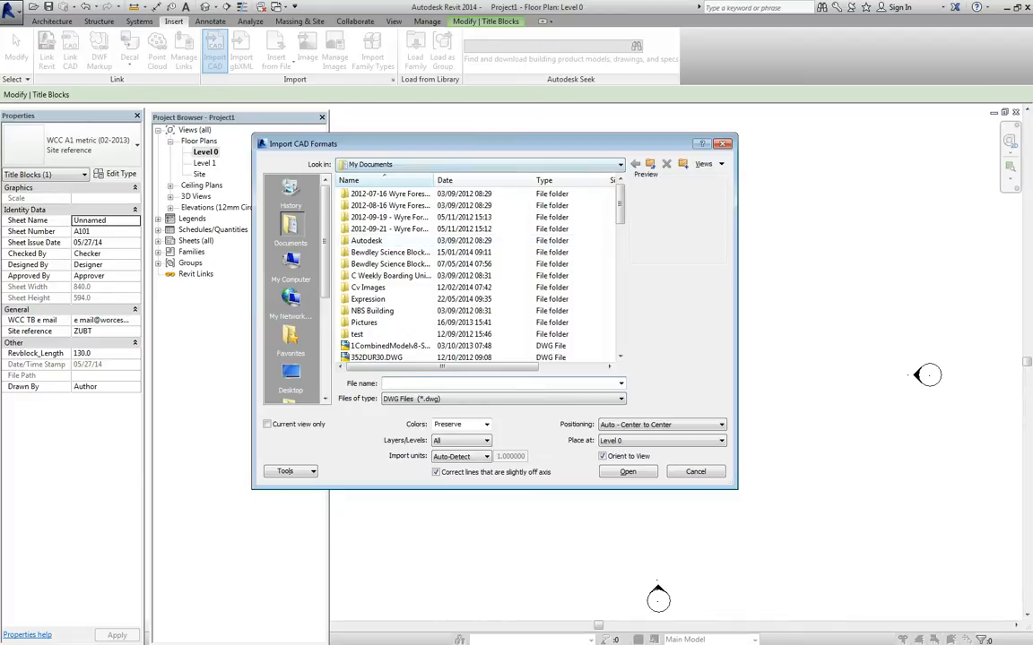
{"action": "left_click", "coordinate": [620, 165]}
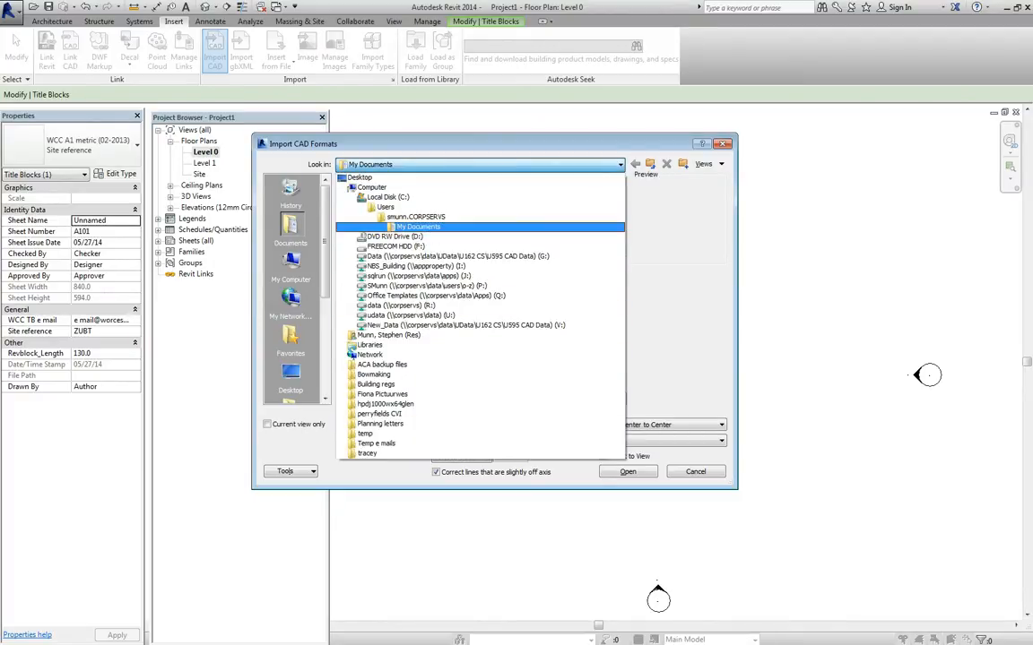
{"action": "double_click", "coordinate": [397, 246]}
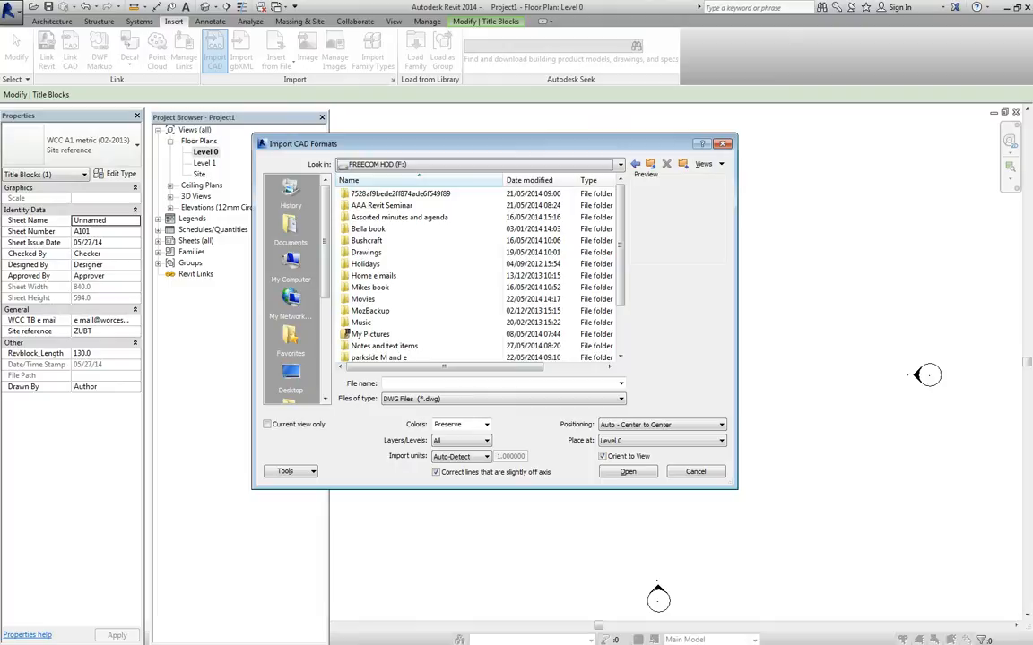
{"action": "left_click", "coordinate": [366, 251]}
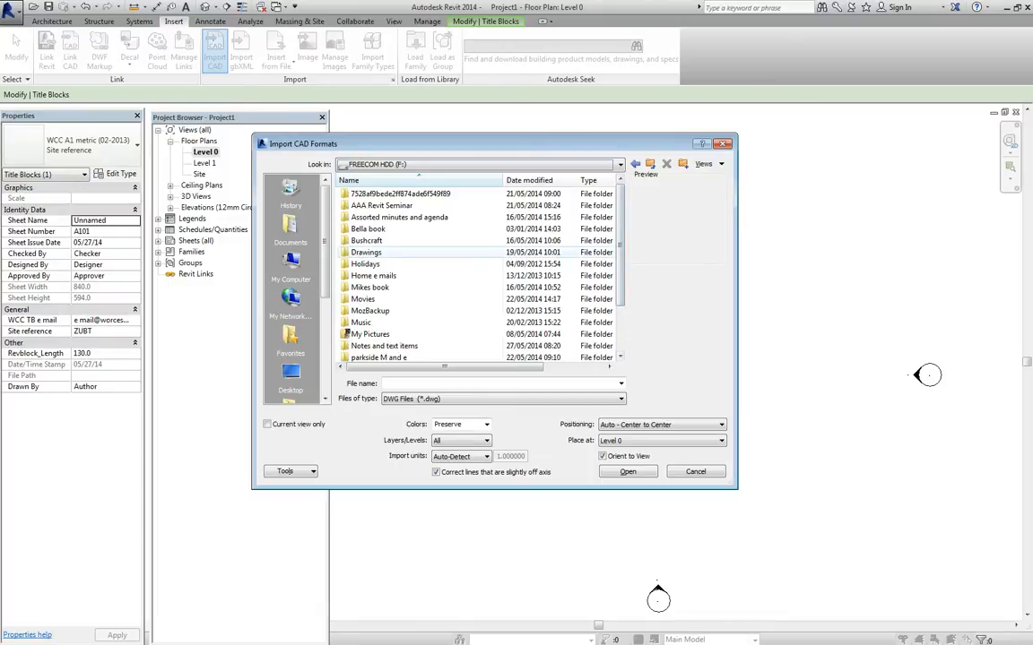
{"action": "scroll", "scroll_direction": "down", "scroll_amount": 3}
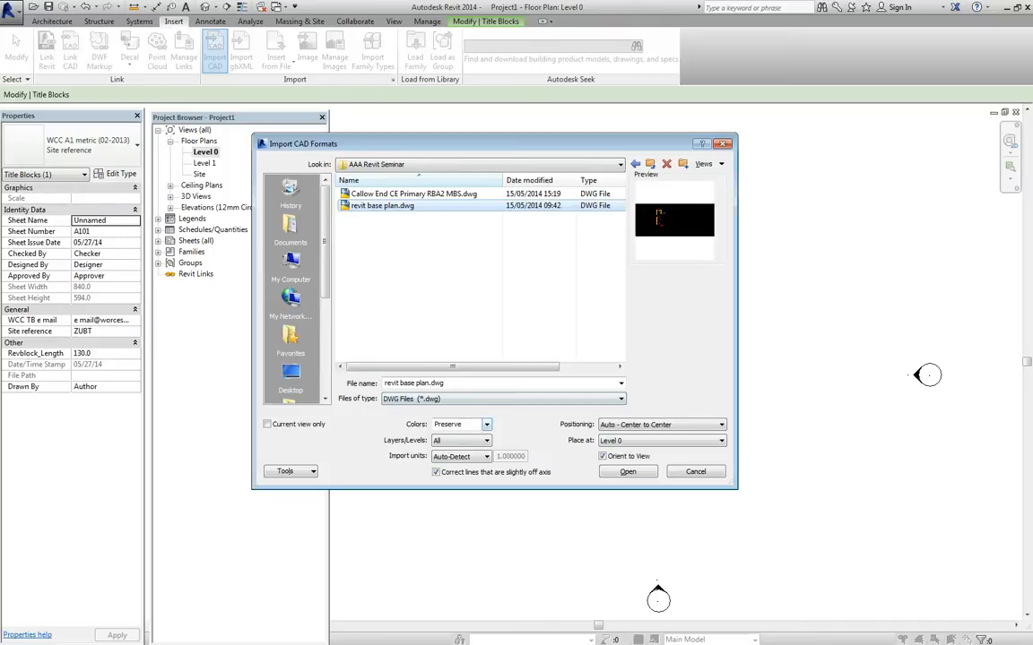
Step: Set the Colors option for how the imported drawing's colours come in
{"action": "left_click", "coordinate": [488, 423]}
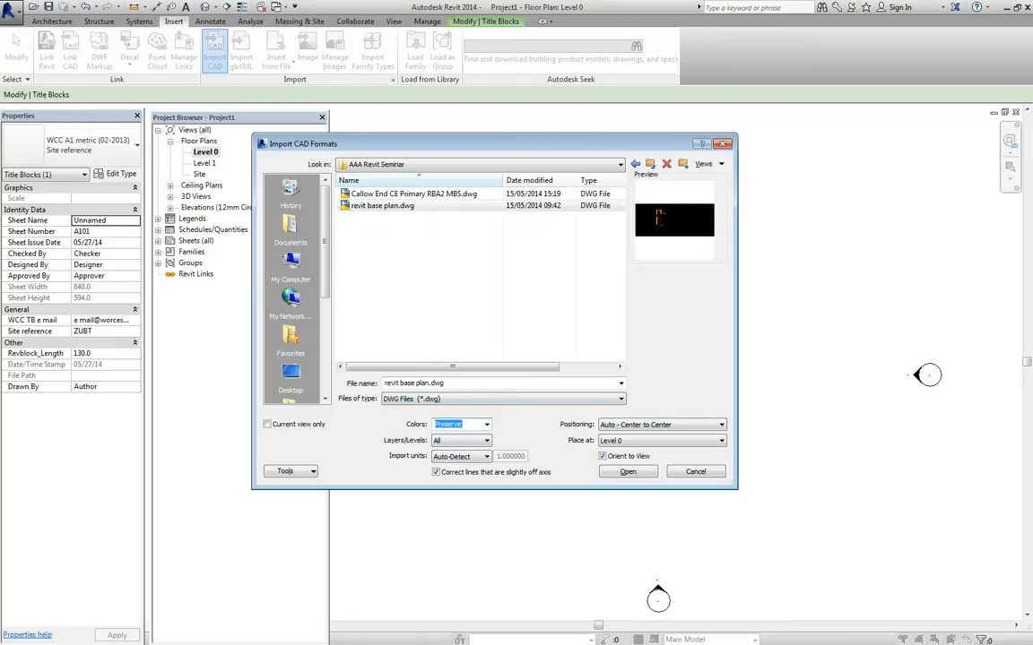
{"action": "left_click", "coordinate": [488, 423]}
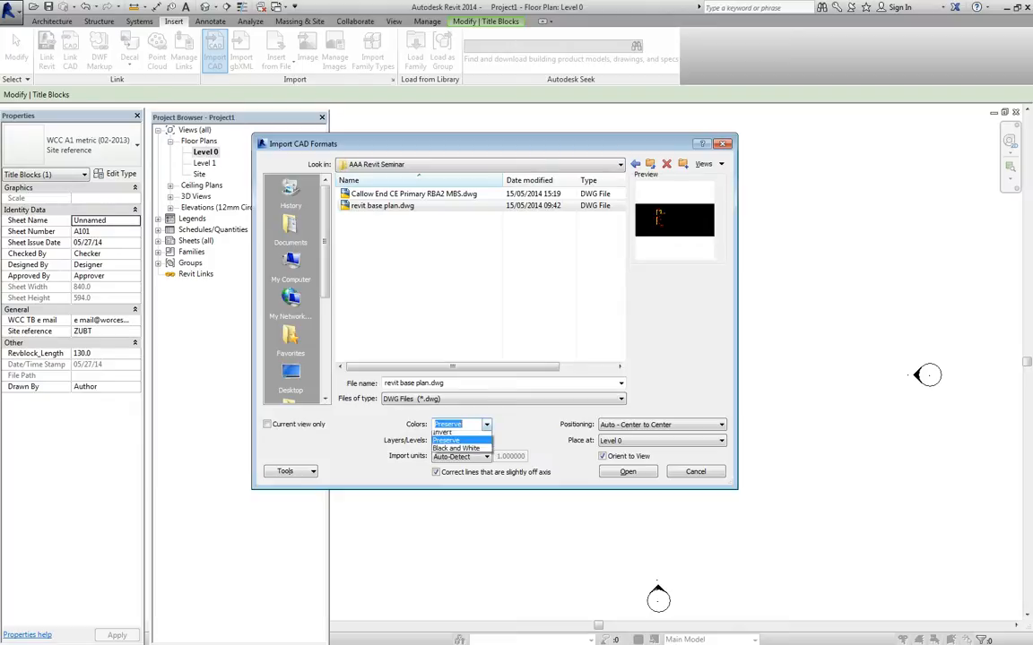
{"action": "left_click", "coordinate": [445, 441]}
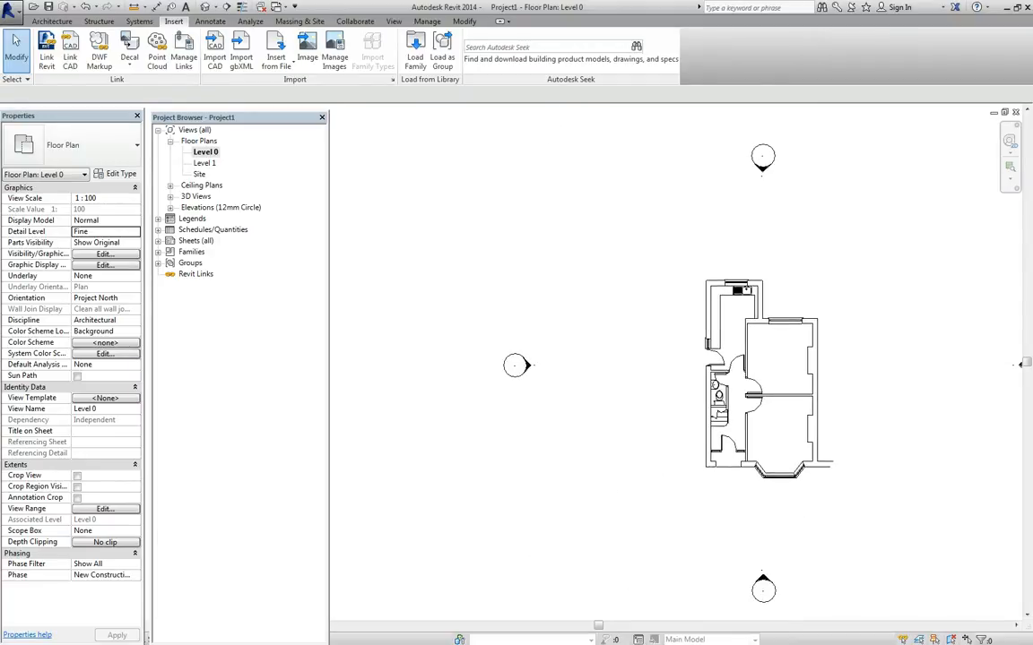
Step: From the East elevation, create Level 2 similar to Level 1 at 6900 above it
{"action": "left_click", "coordinate": [202, 219]}
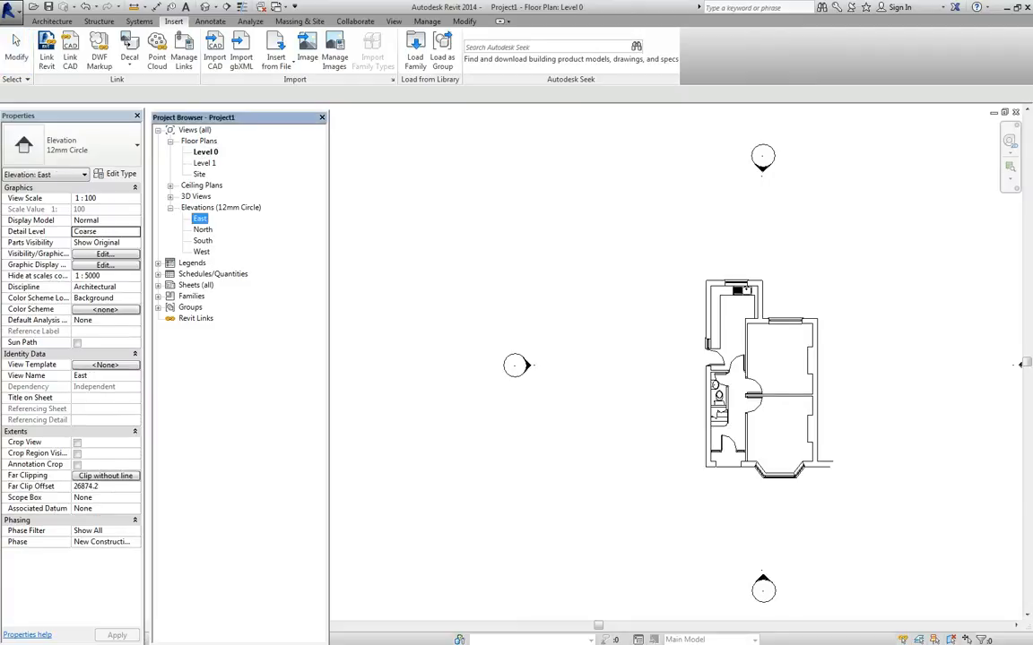
{"action": "double_click", "coordinate": [201, 219]}
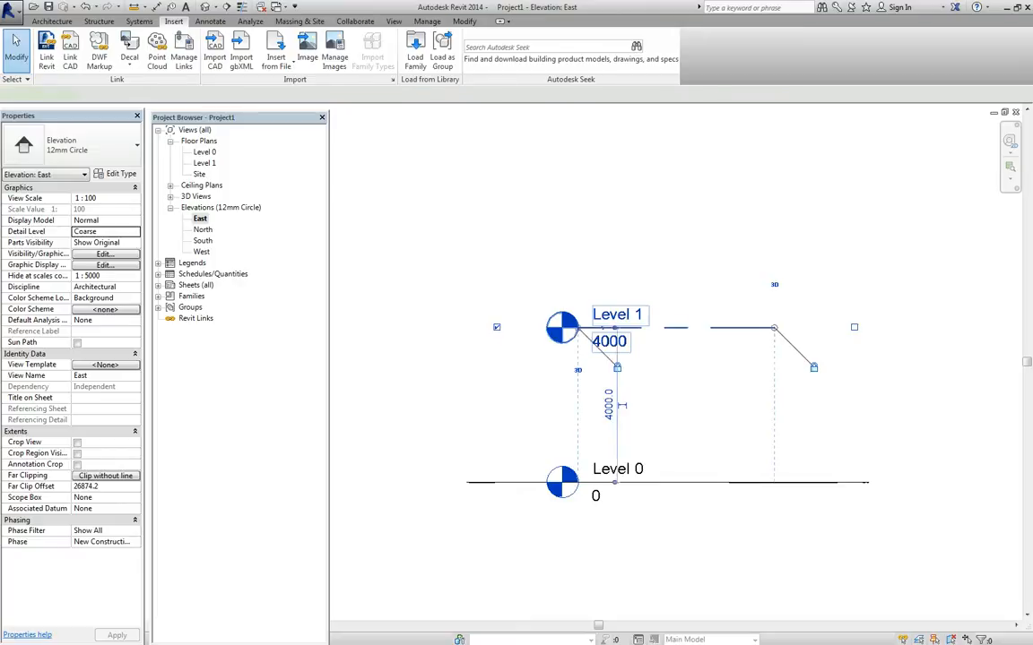
{"action": "left_click", "coordinate": [617, 326]}
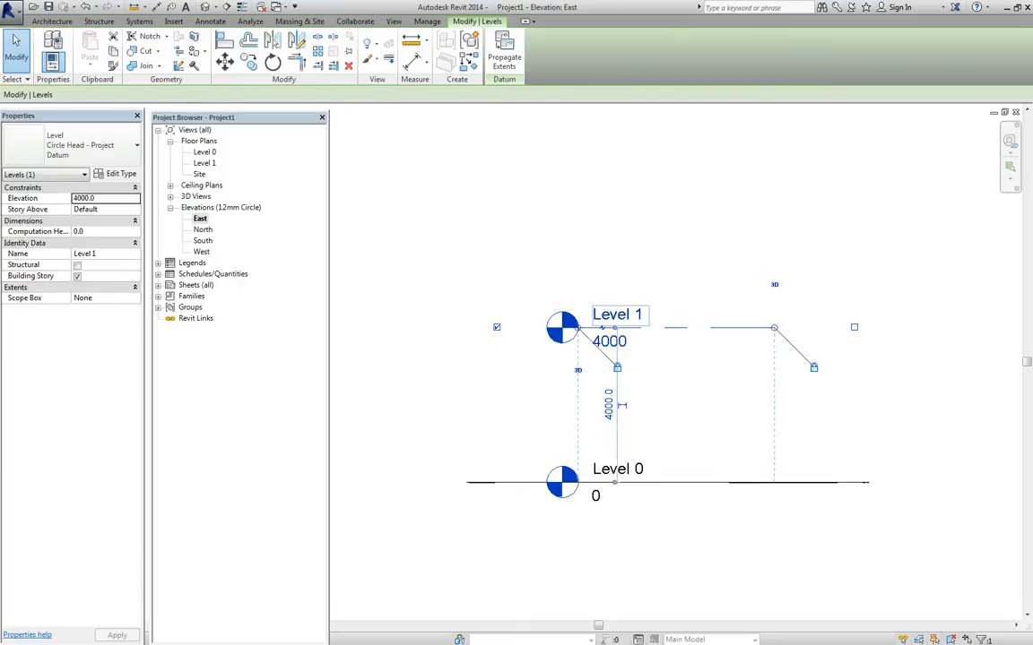
{"action": "double_click", "coordinate": [616, 316]}
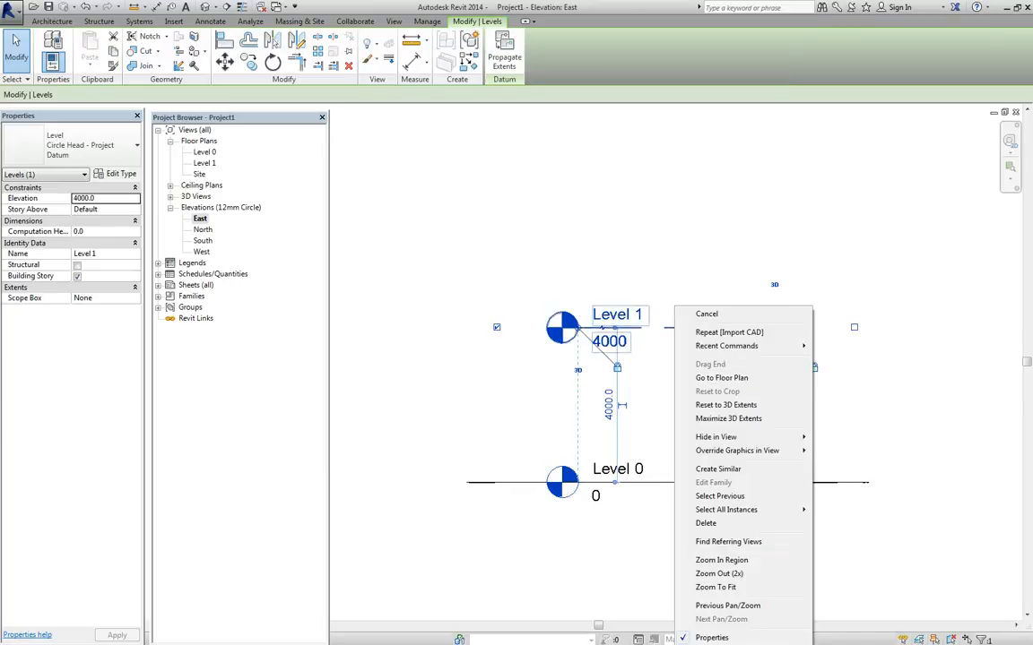
{"action": "left_click", "coordinate": [706, 314]}
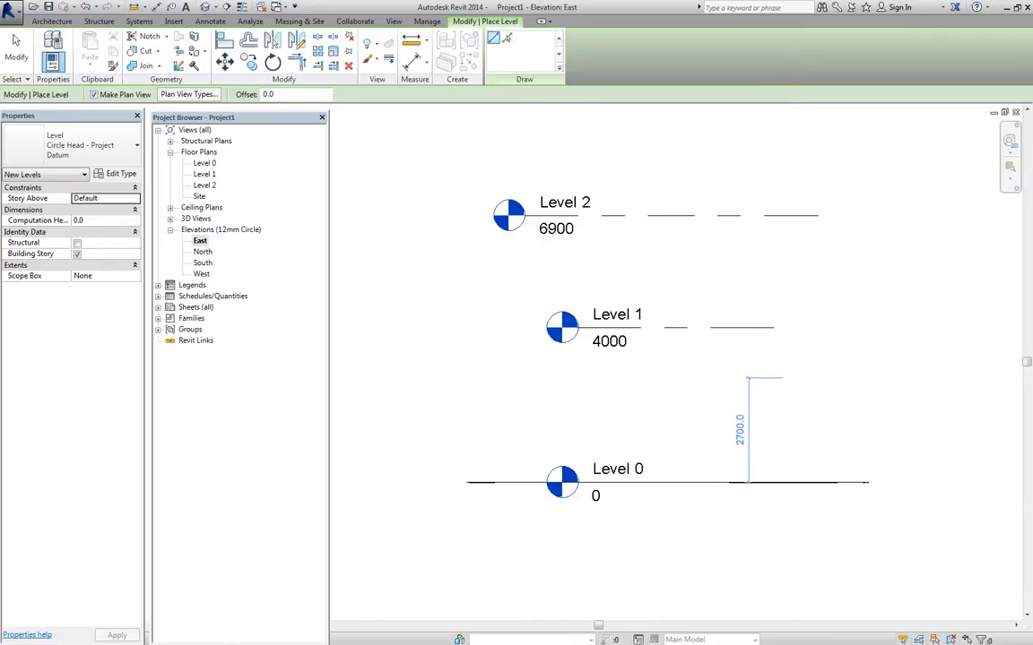
{"action": "left_click", "coordinate": [172, 22]}
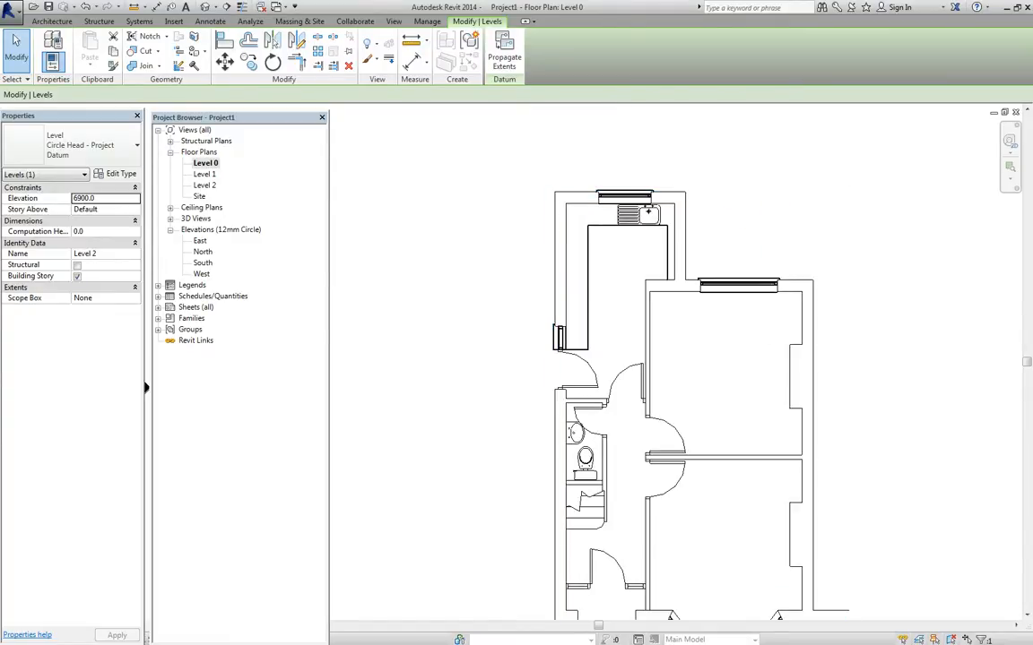
Step: Start the Wall tool on the Level 0 plan with Basic Wall Ext - 215 - Brick
{"action": "left_click", "coordinate": [51, 22]}
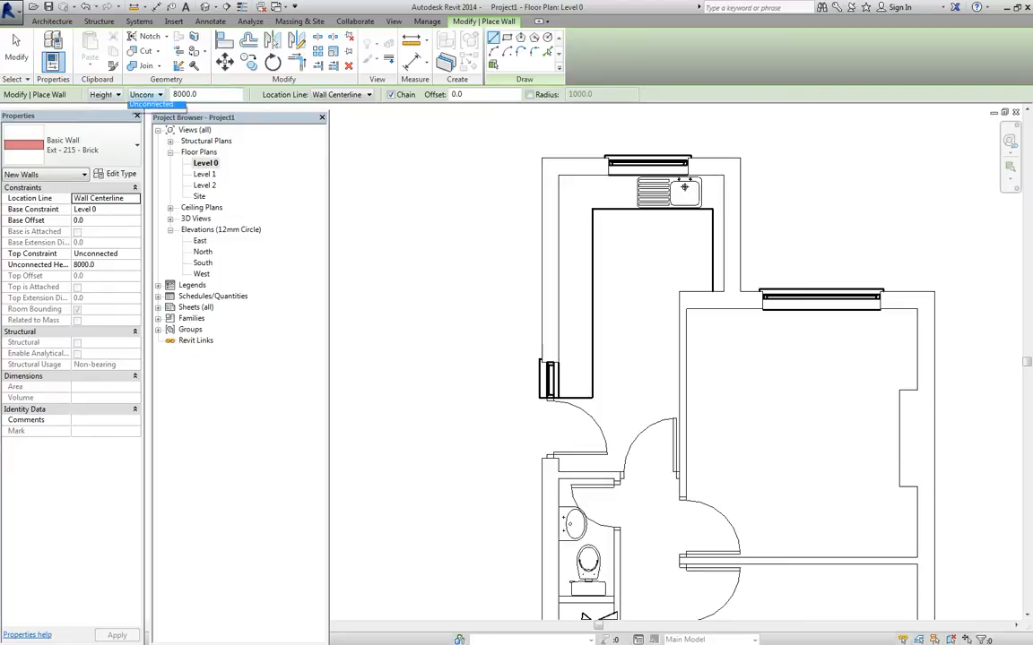
Step: Set wall height to Level 1 and location line to Finish Face: Exterior
{"action": "left_click", "coordinate": [162, 94]}
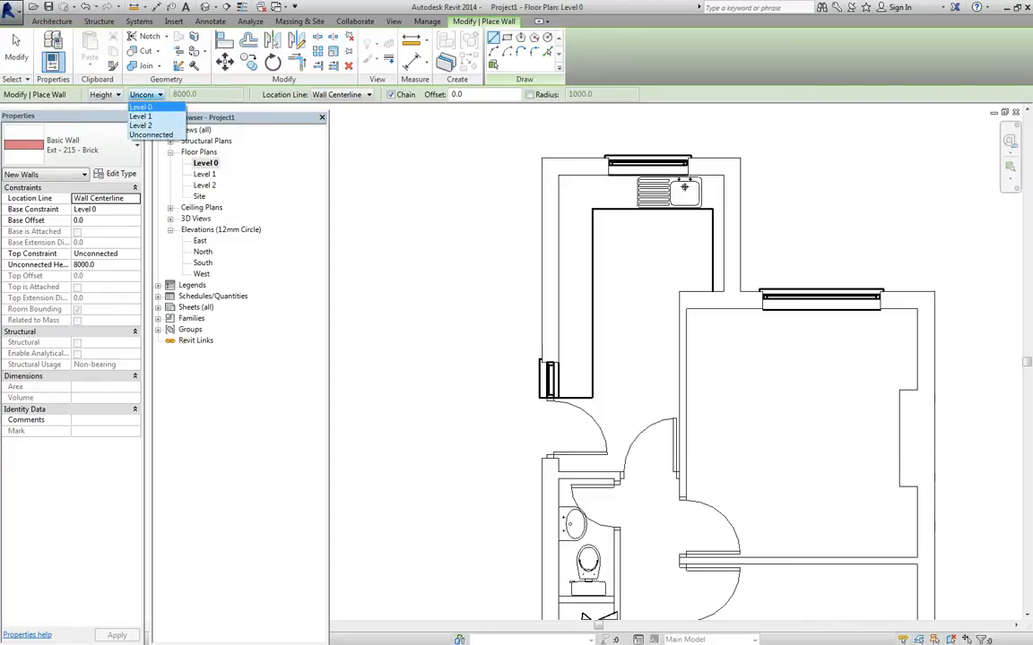
{"action": "mouse_move", "coordinate": [140, 115]}
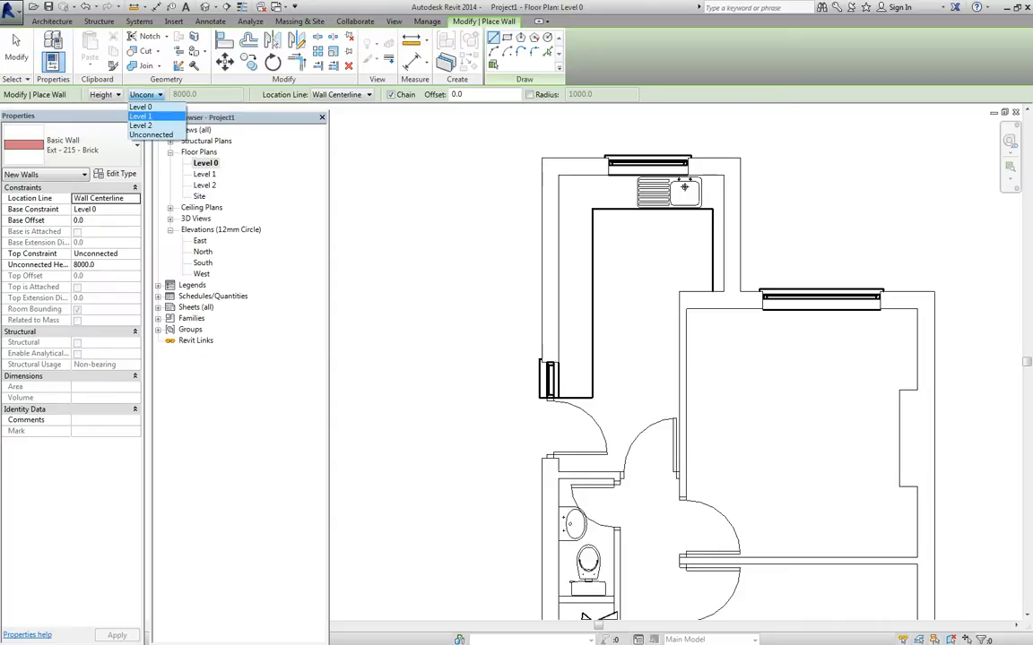
{"action": "left_click", "coordinate": [140, 116]}
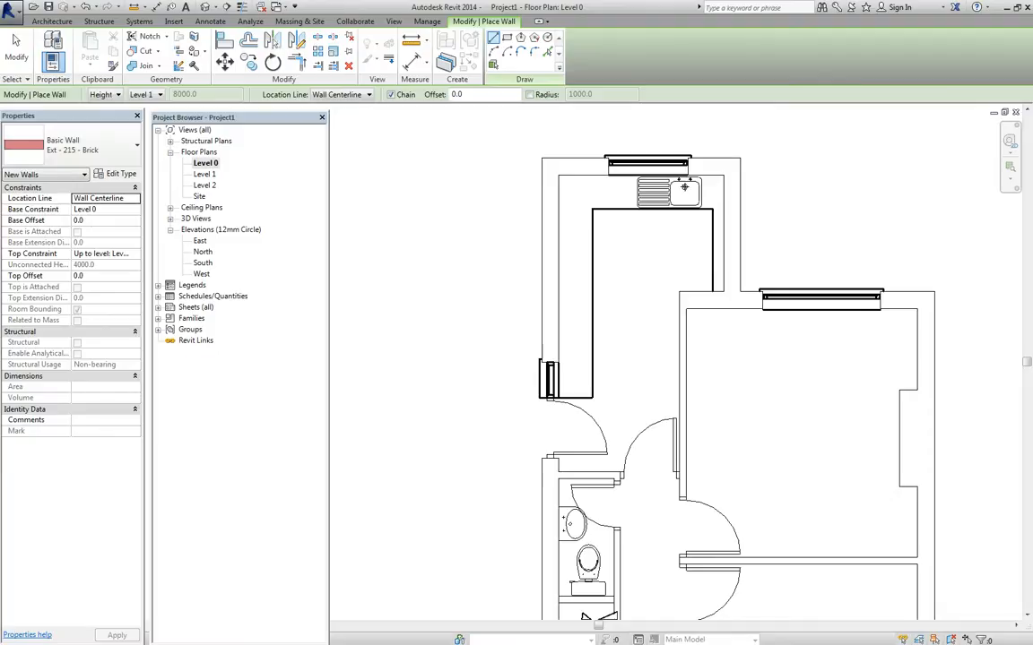
{"action": "left_click", "coordinate": [367, 93]}
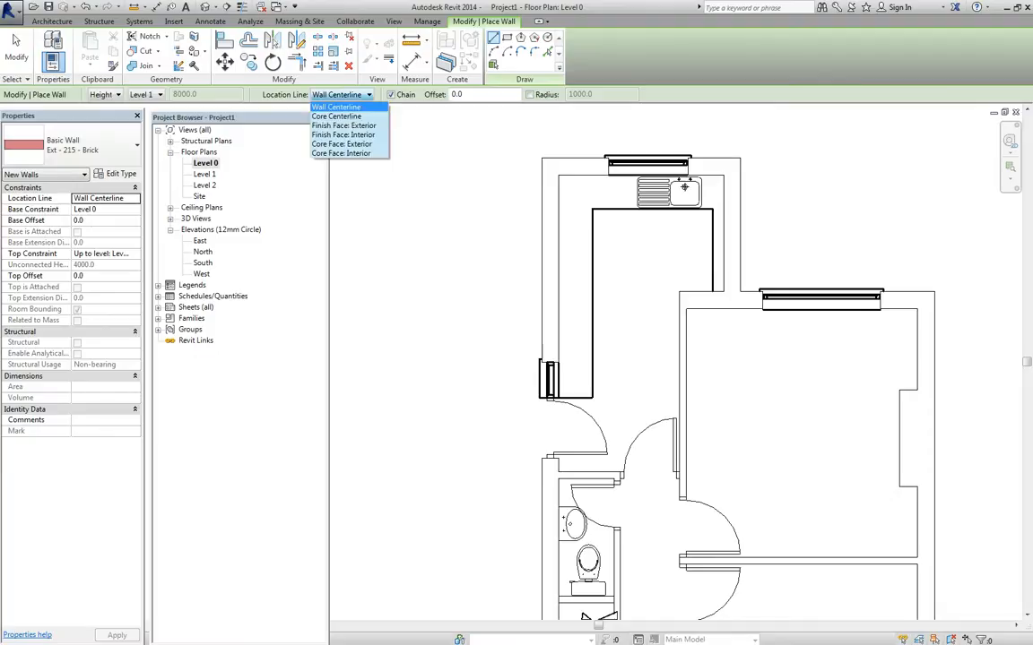
{"action": "mouse_move", "coordinate": [344, 126]}
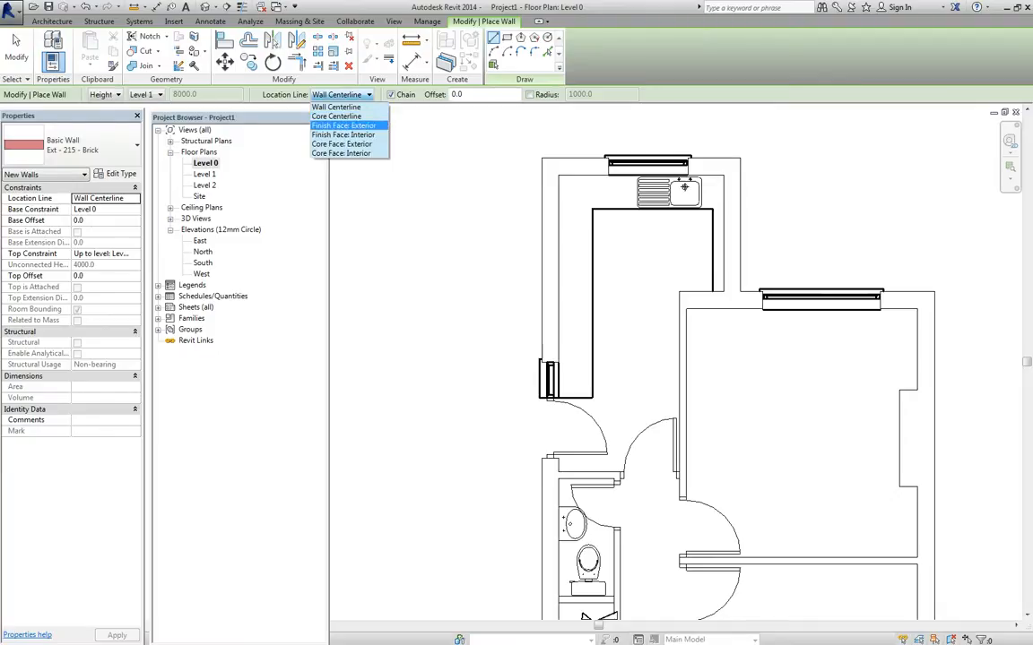
{"action": "left_click", "coordinate": [344, 125]}
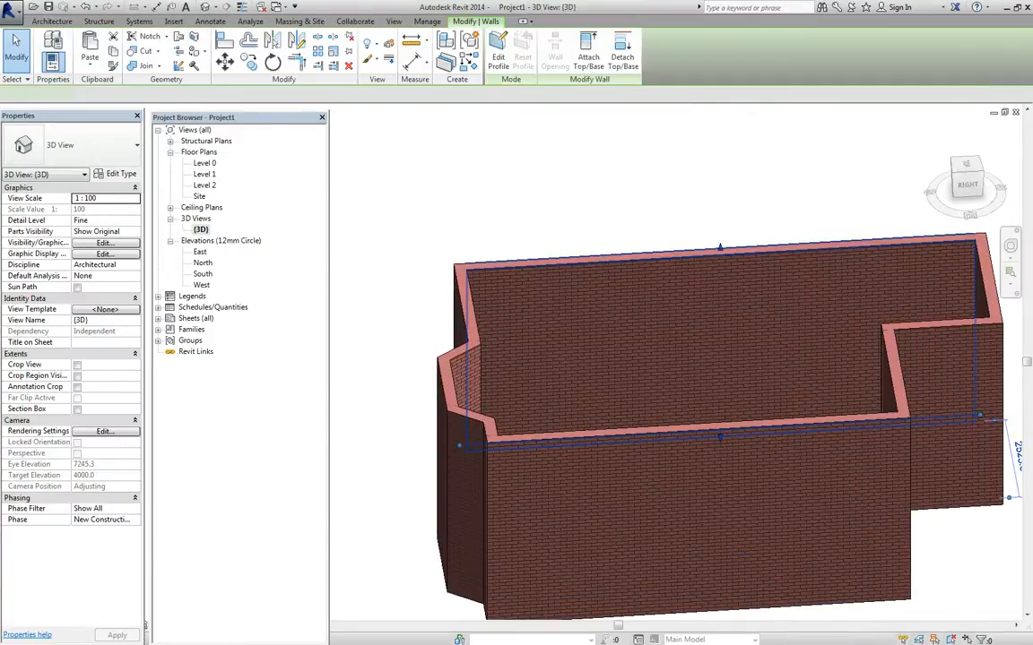
Step: Select the exterior walls in 3D and review the brick wall type's Type Properties
{"action": "left_click", "coordinate": [700, 340]}
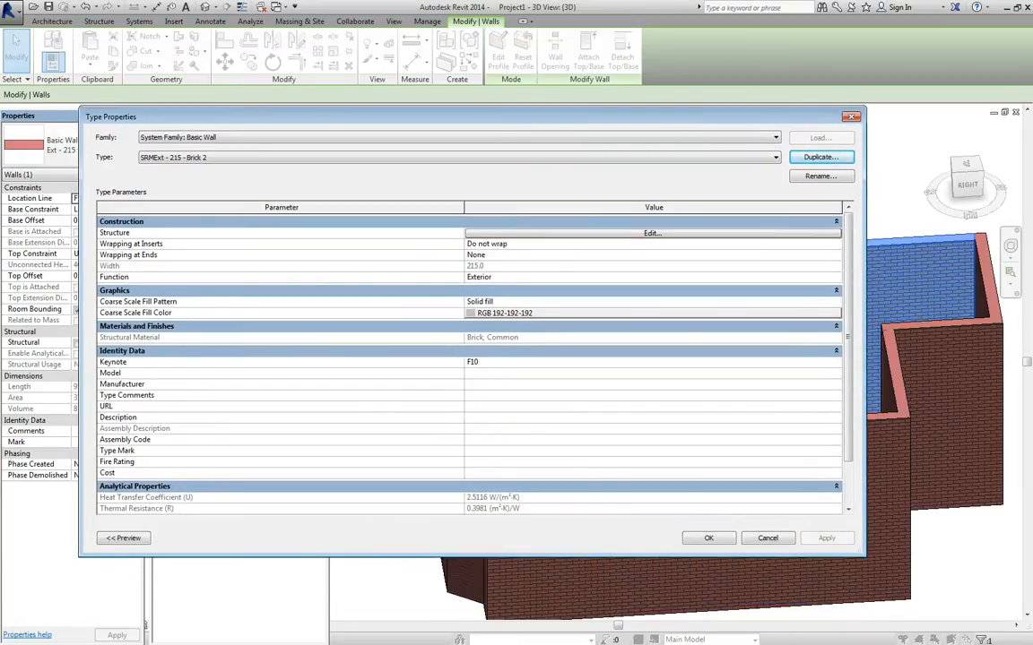
{"action": "left_click", "coordinate": [653, 233]}
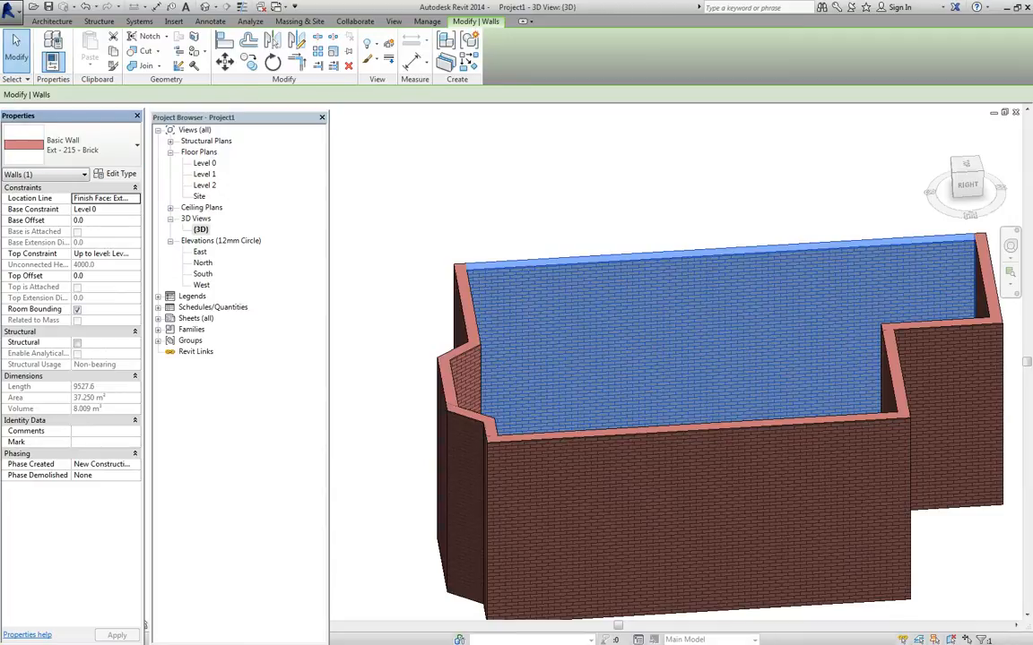
{"action": "left_click", "coordinate": [120, 172]}
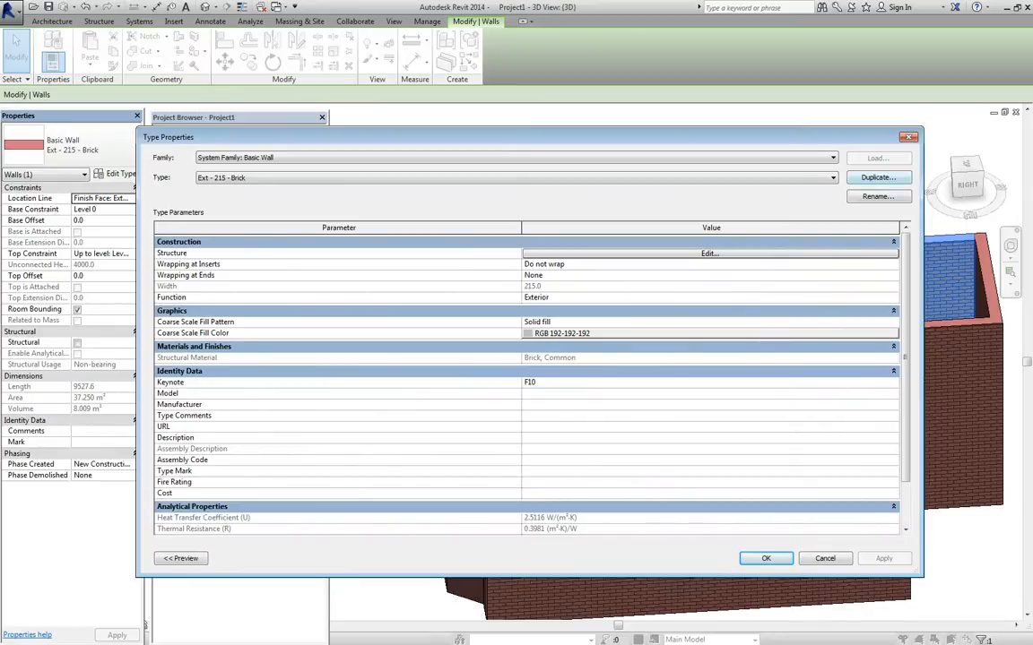
{"action": "left_click", "coordinate": [710, 253]}
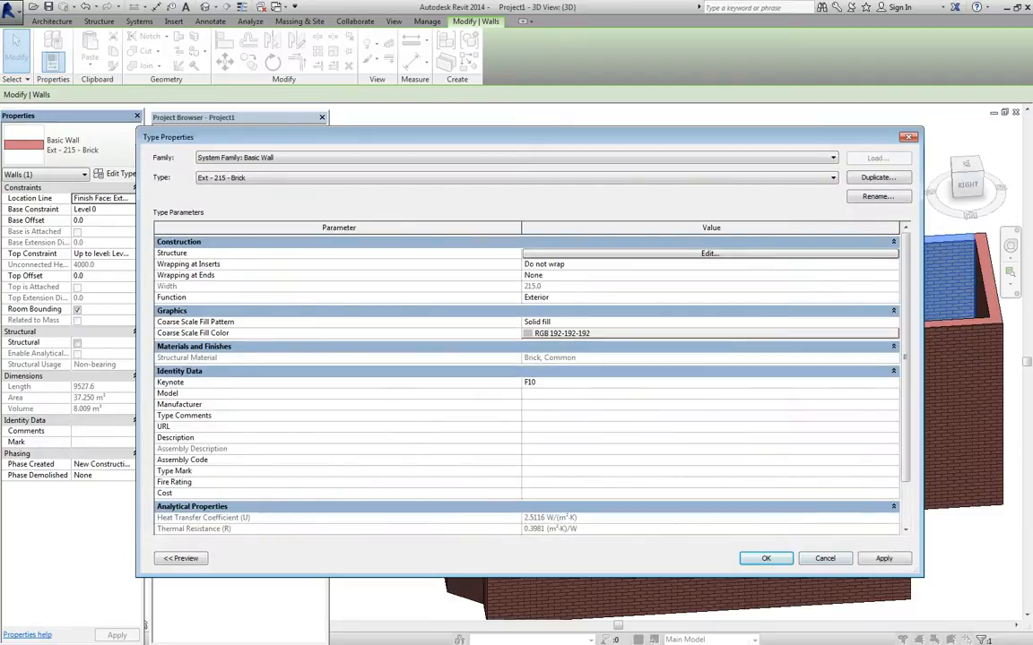
{"action": "left_click", "coordinate": [765, 560]}
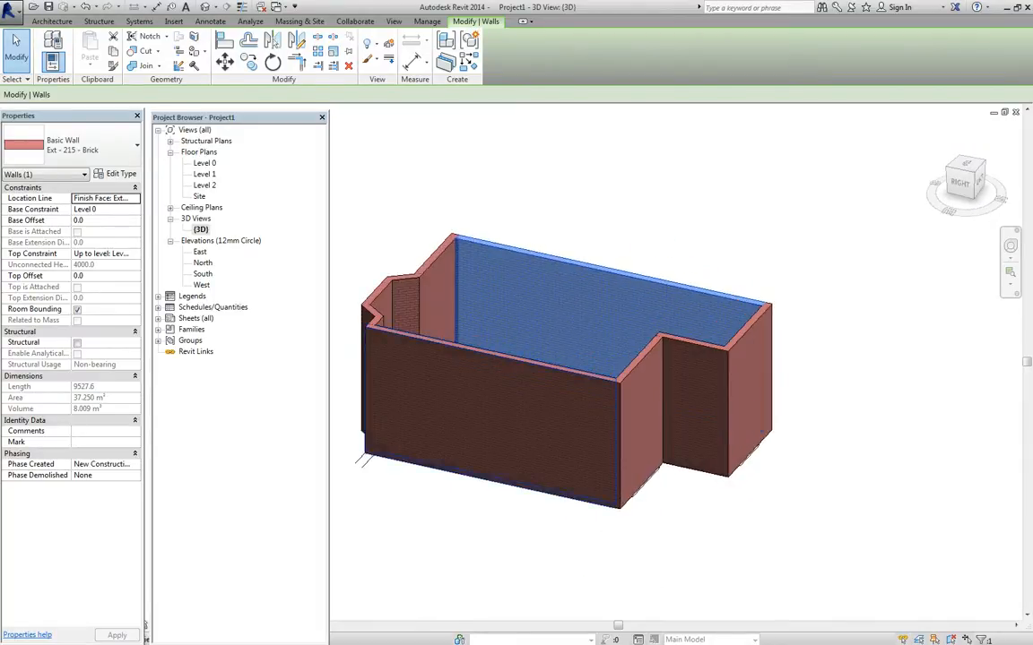
Step: Return to the Level 0 plan and start the Window tool with Sgl Plain 630 x 1050mm
{"action": "double_click", "coordinate": [205, 162]}
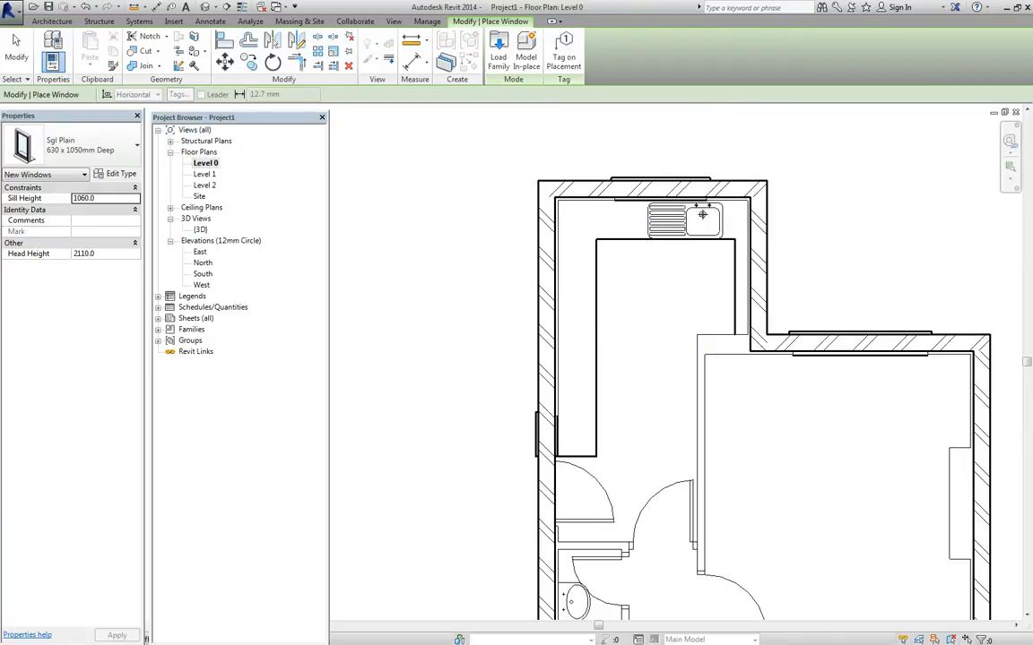
{"action": "left_click", "coordinate": [653, 186]}
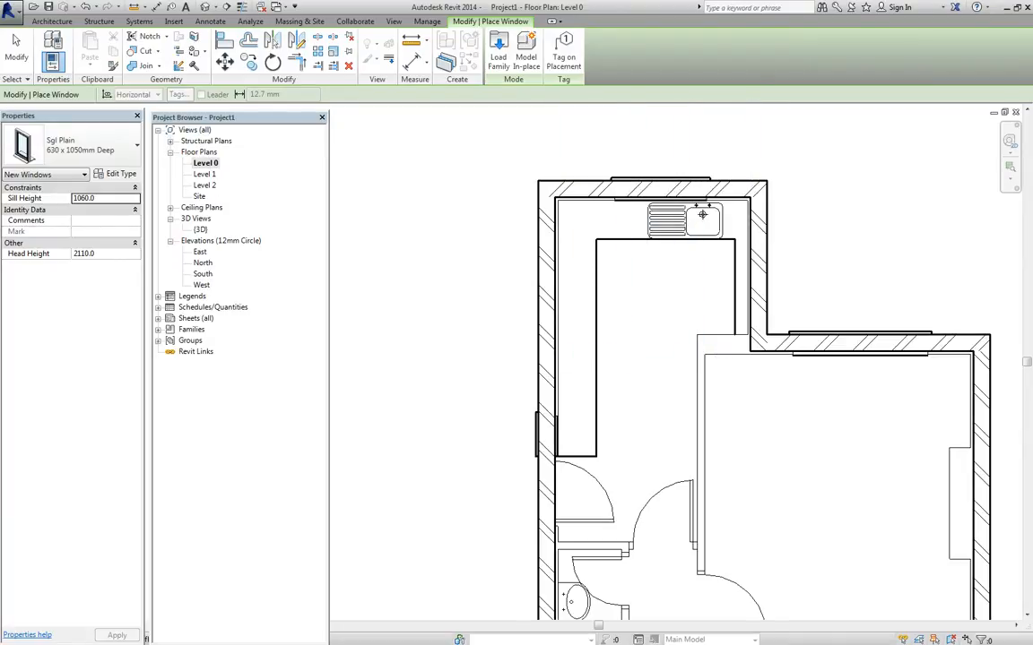
{"action": "left_click", "coordinate": [607, 189]}
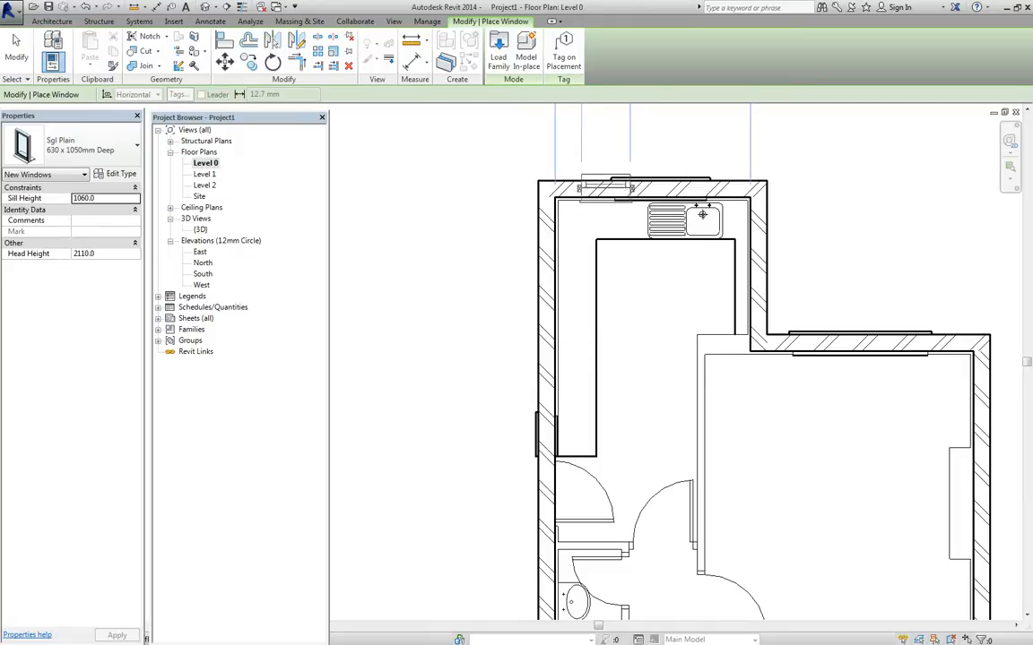